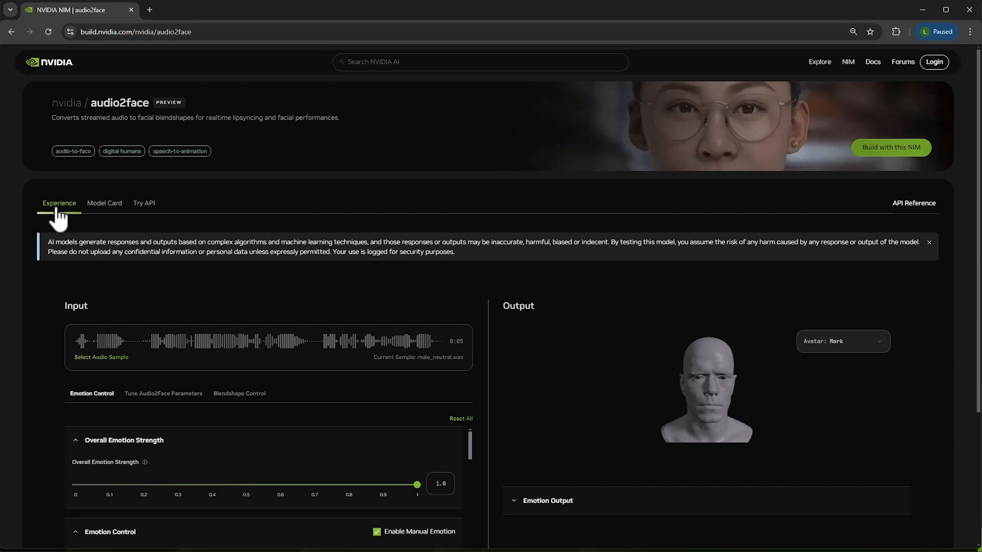
mouse_move(98, 350)
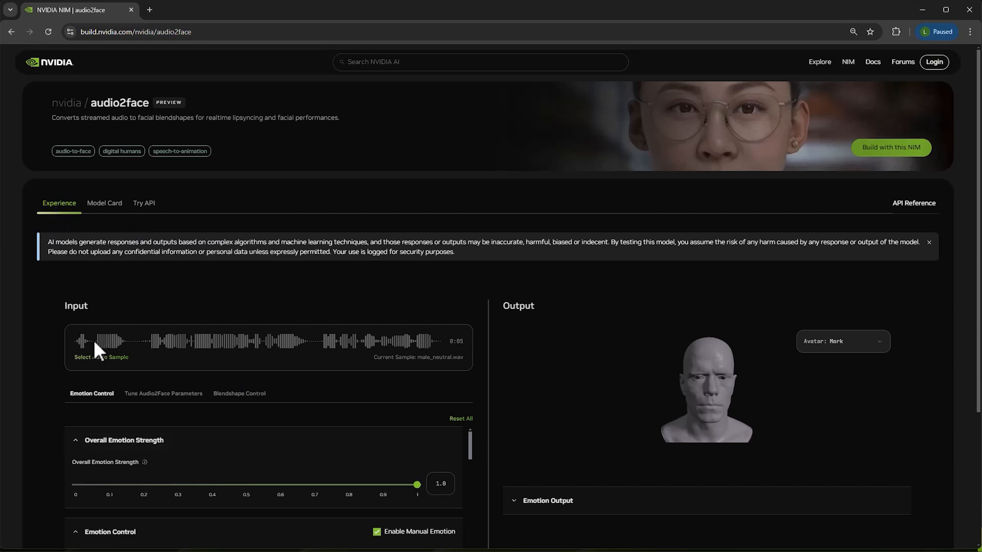
mouse_move(216, 357)
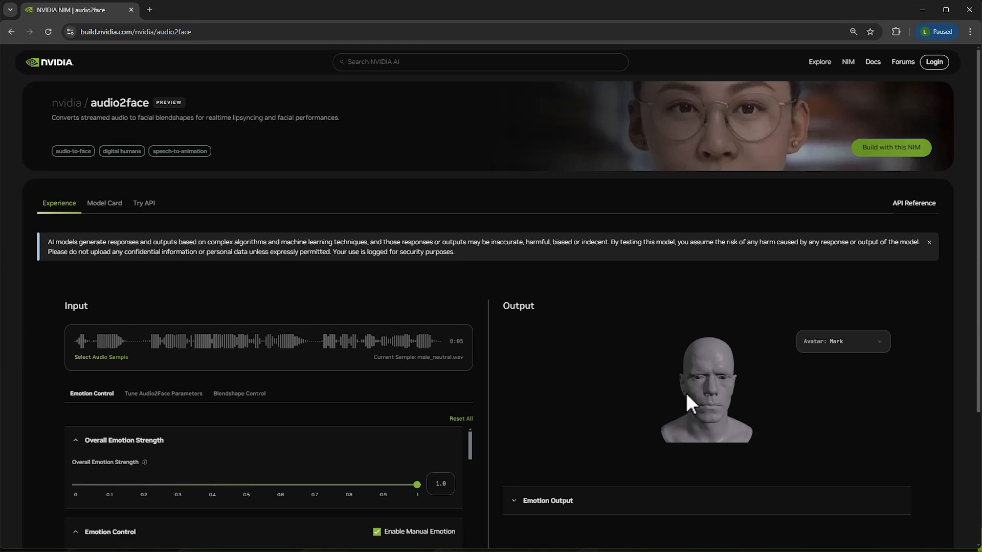
- Scroll the audio2face API guide to its Function IDs and select the Mark model ID
click(144, 203)
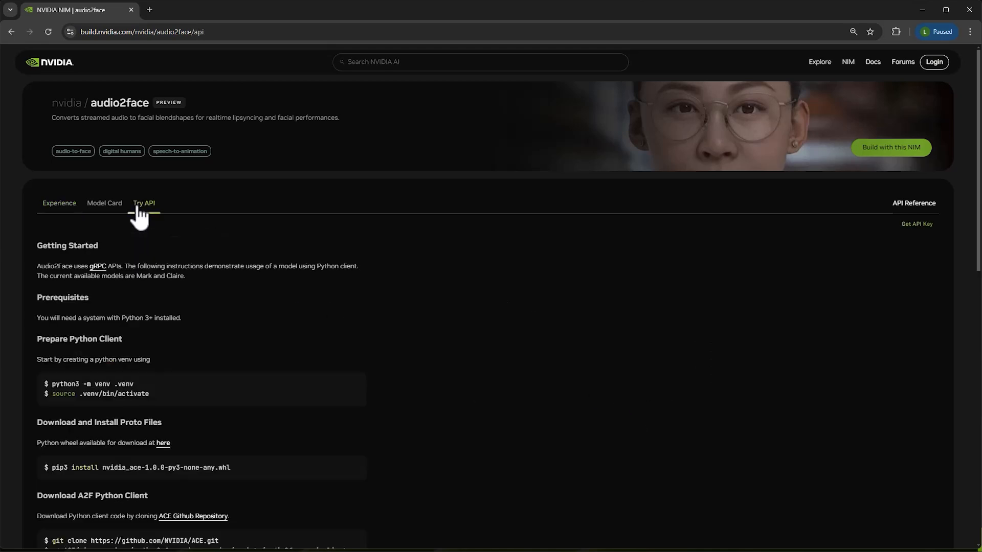
mouse_move(144, 298)
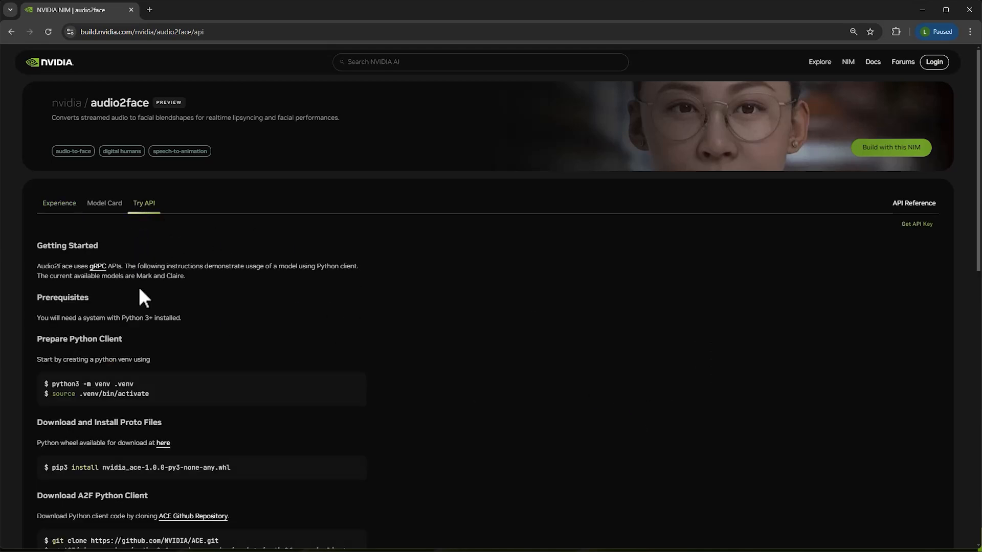
mouse_move(224, 330)
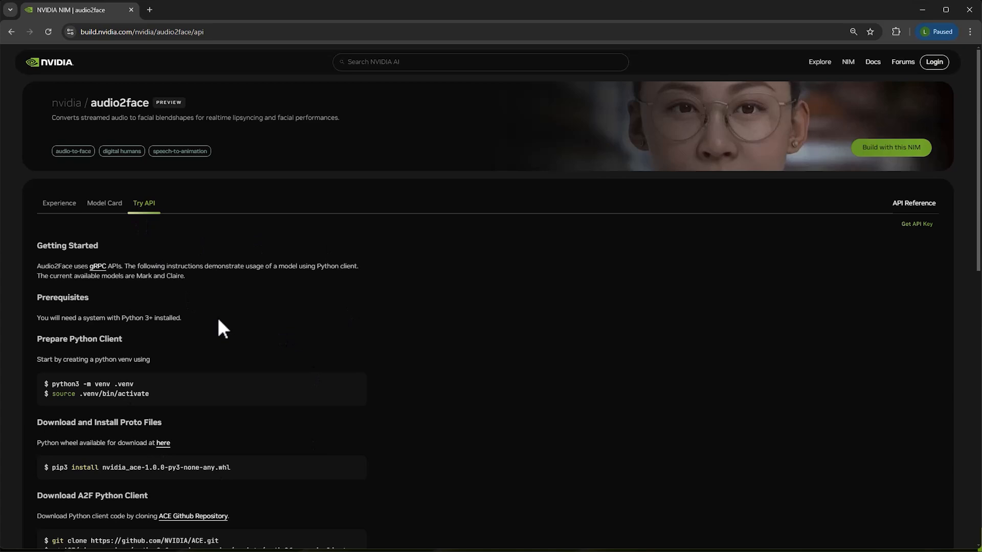
mouse_move(393, 322)
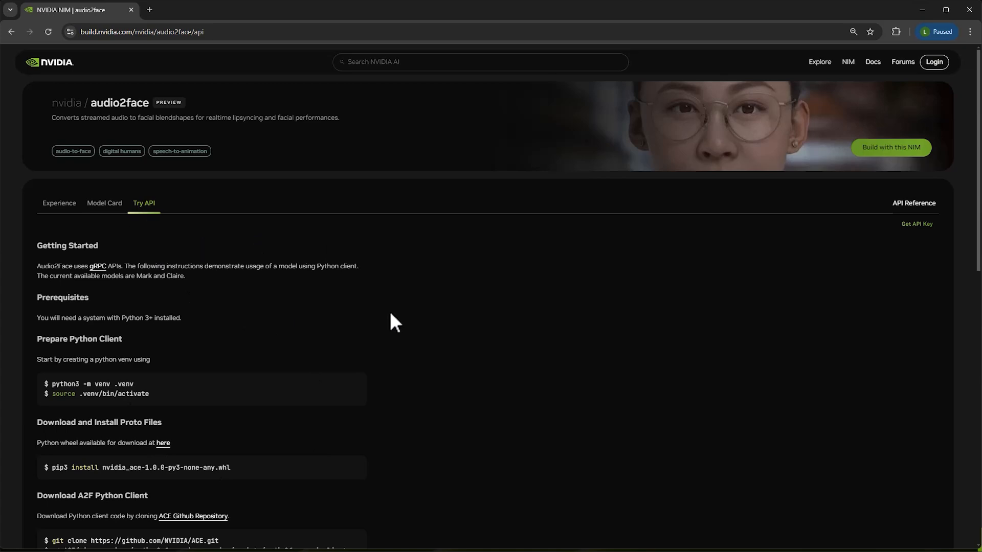
scroll(down, 3)
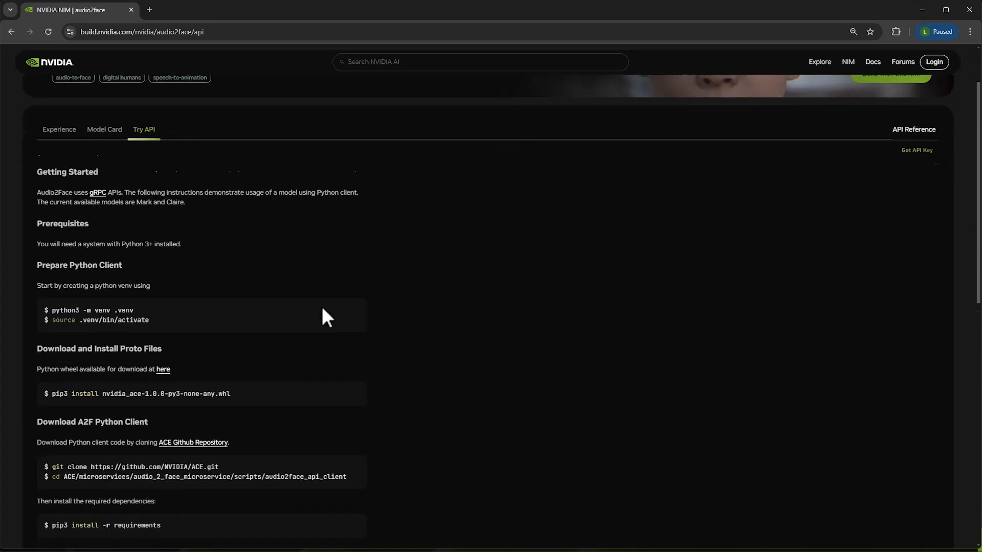
scroll(down, 3)
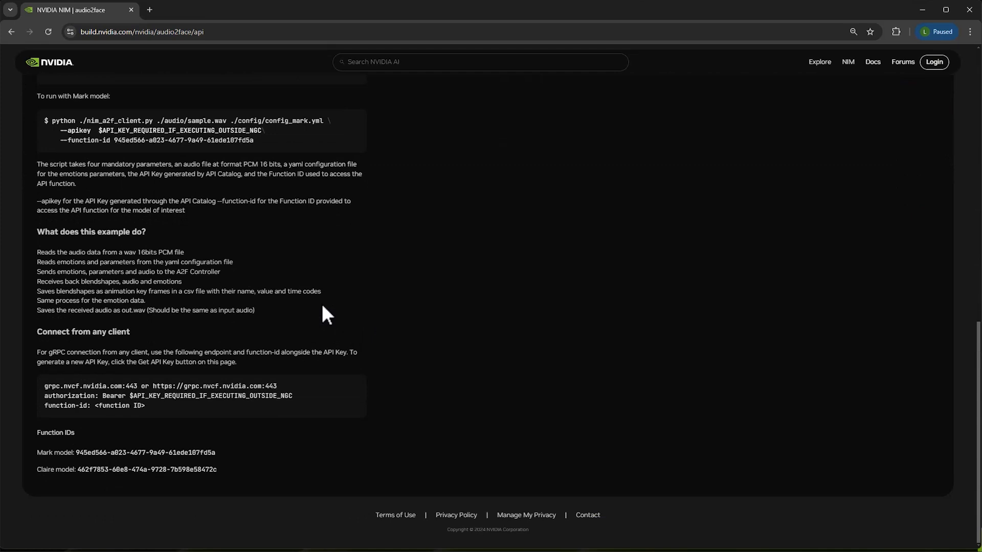
mouse_move(121, 349)
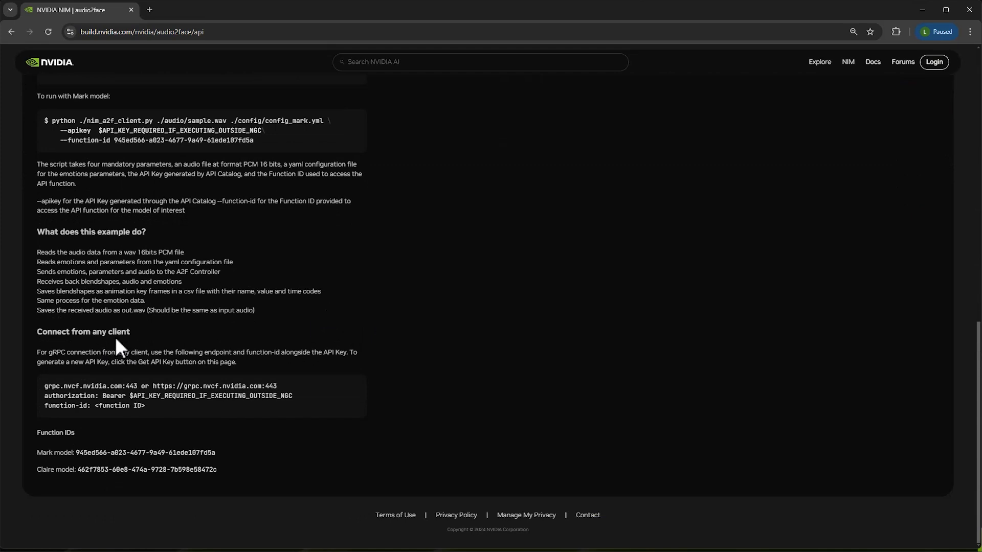
mouse_move(48, 387)
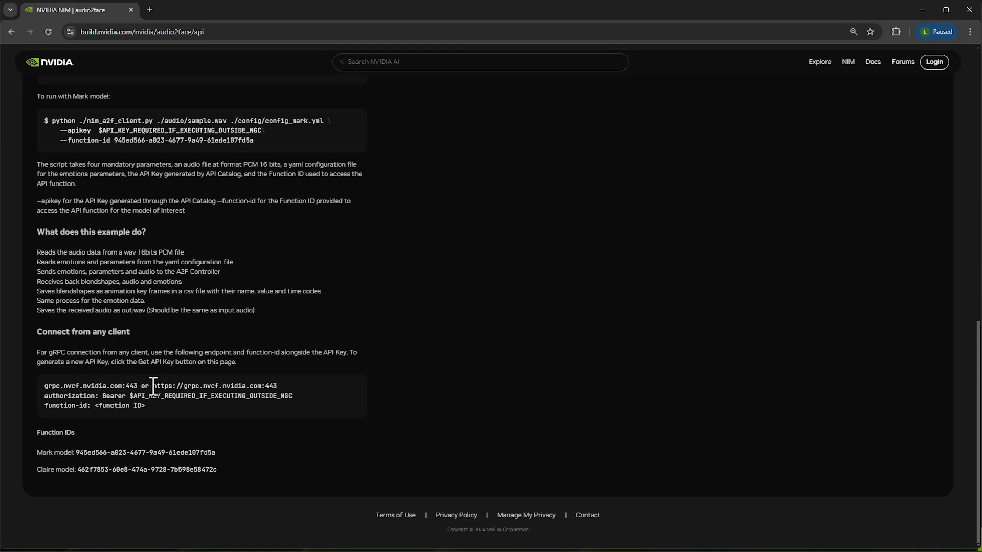
double_click(213, 385)
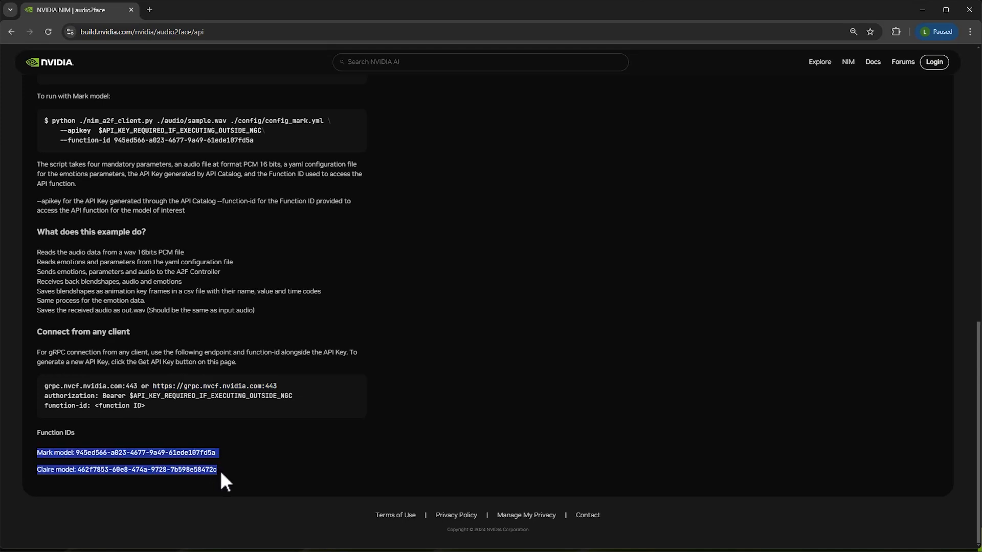
mouse_move(102, 459)
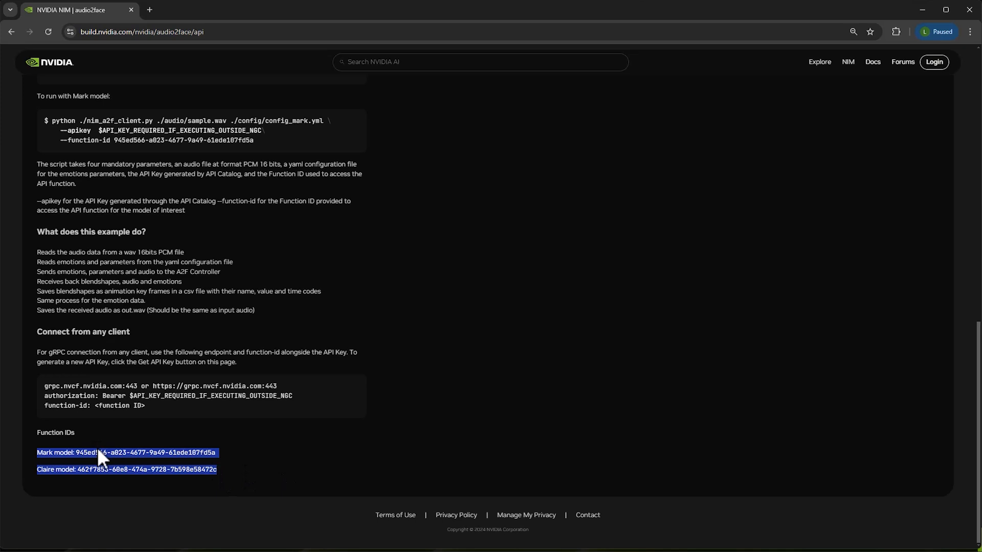
mouse_move(65, 467)
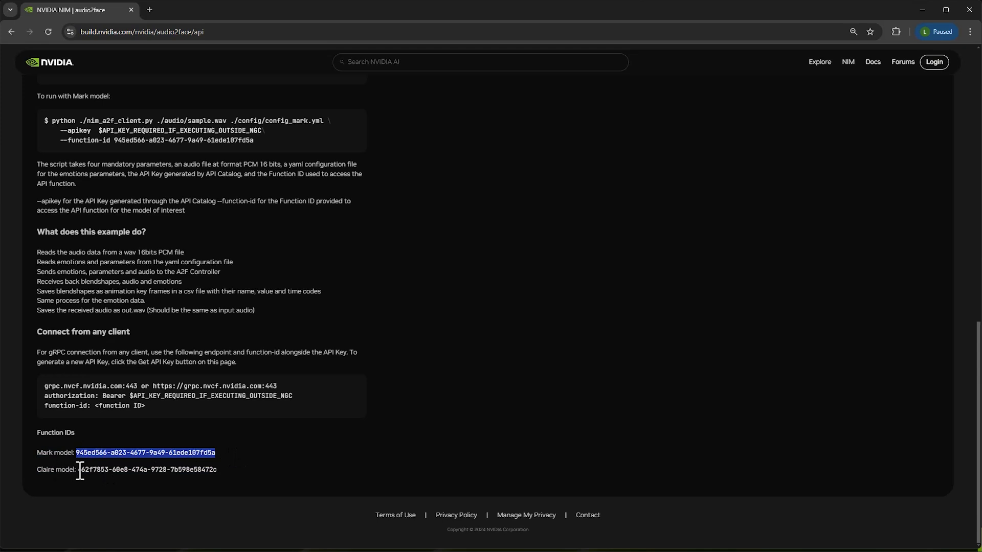
double_click(147, 470)
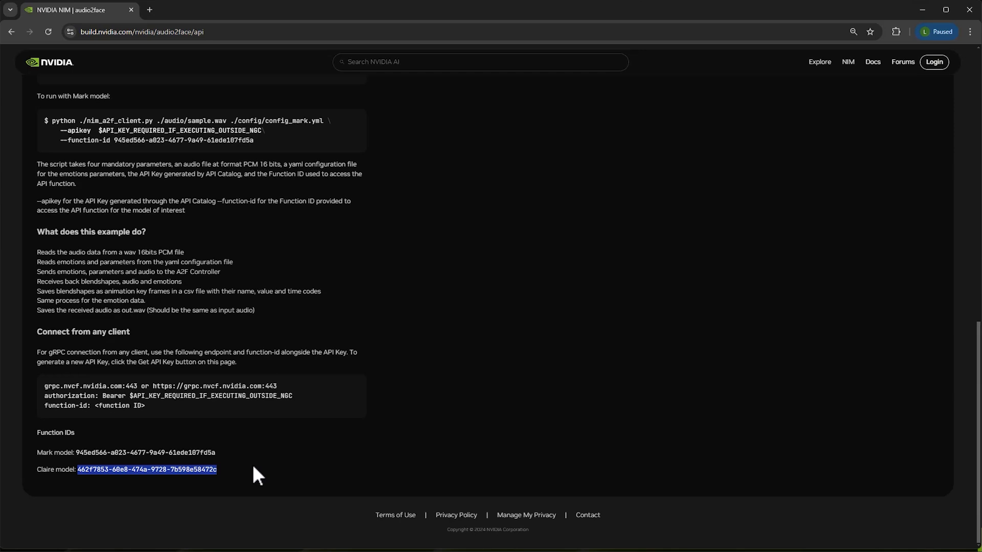
scroll(up, 3)
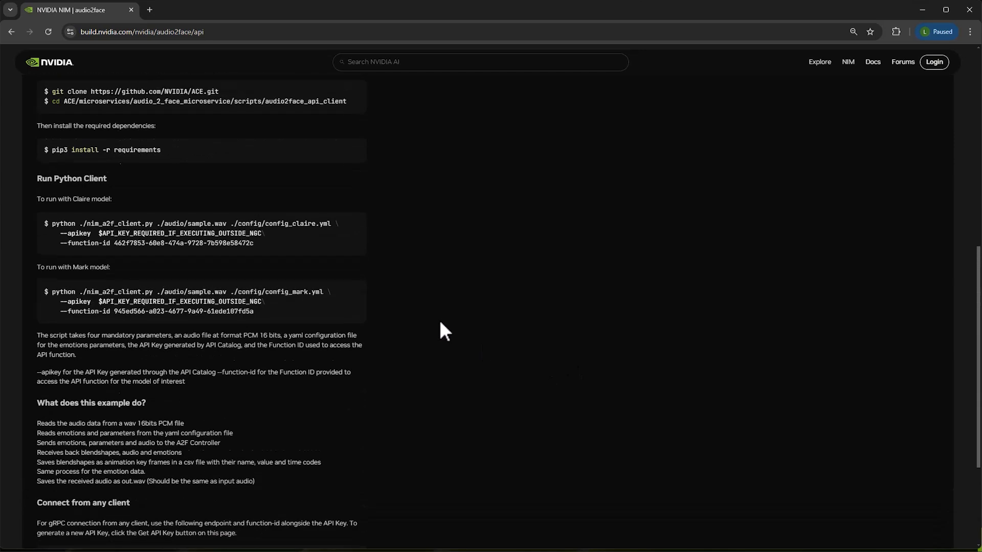
scroll(up, 3)
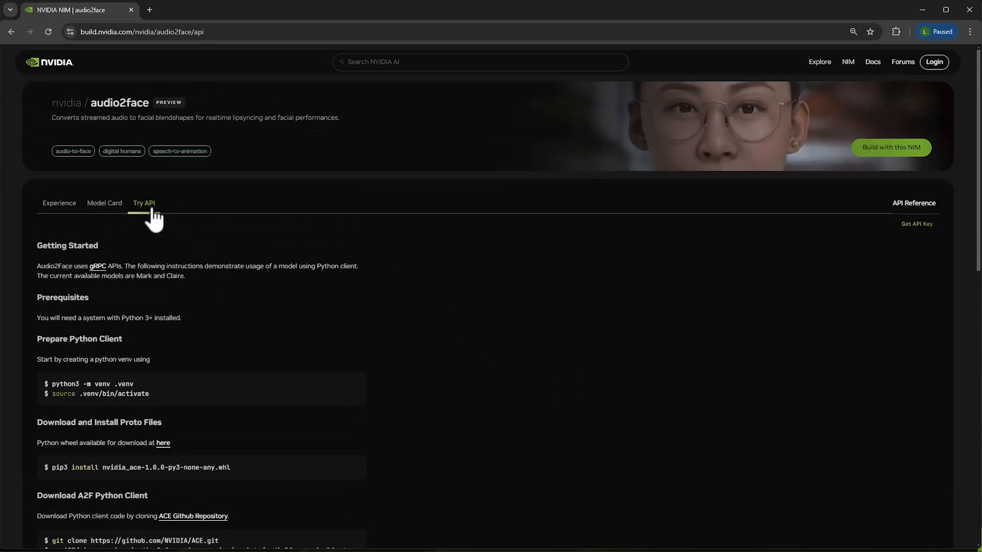
mouse_move(864, 261)
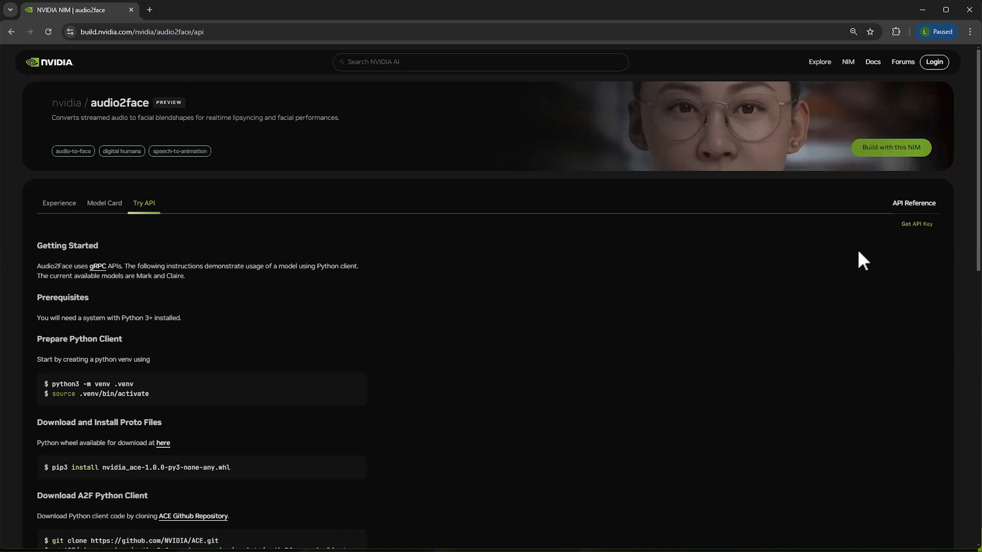
mouse_move(917, 224)
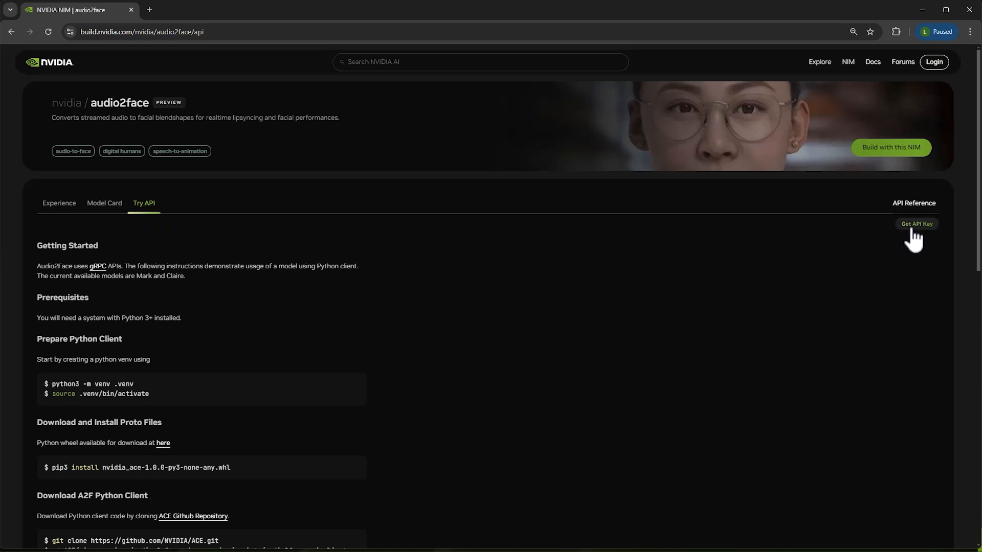
- Request an API key for audio2face and highlight the personal-email free credit amount
click(916, 224)
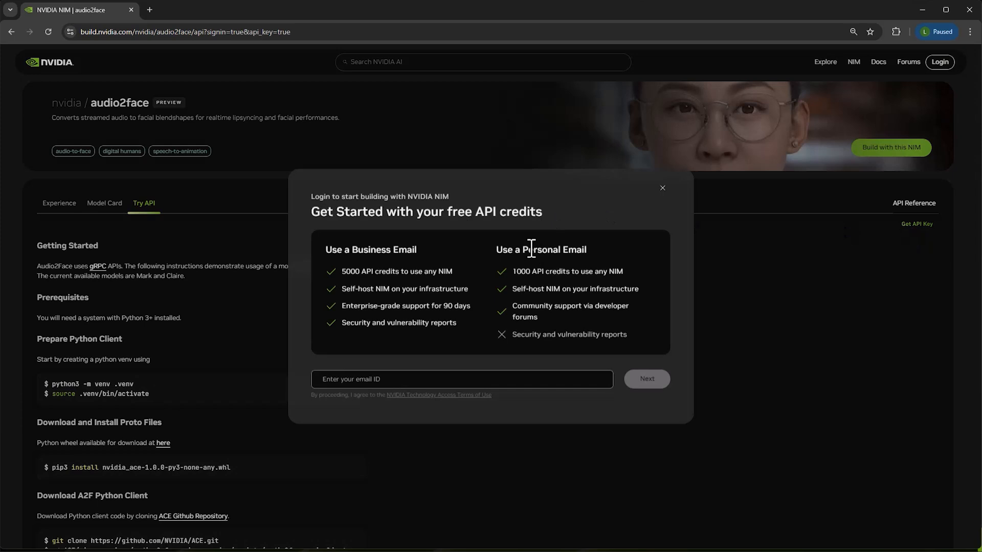
mouse_move(411, 257)
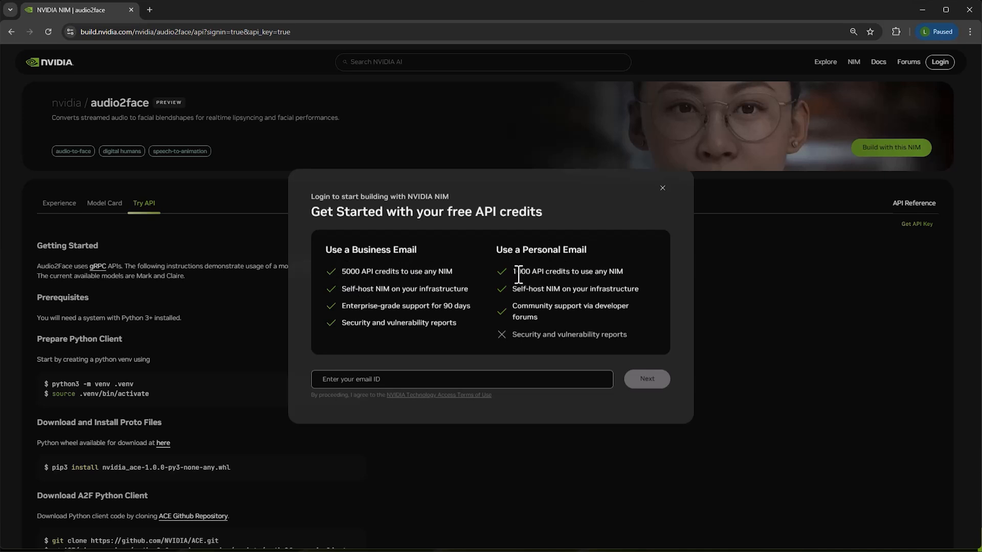
double_click(521, 271)
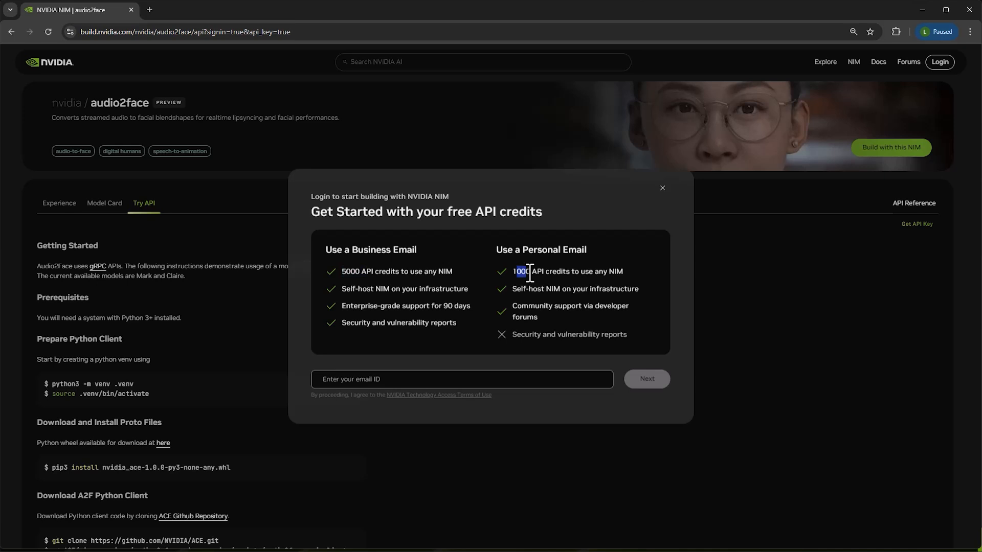
mouse_move(461, 269)
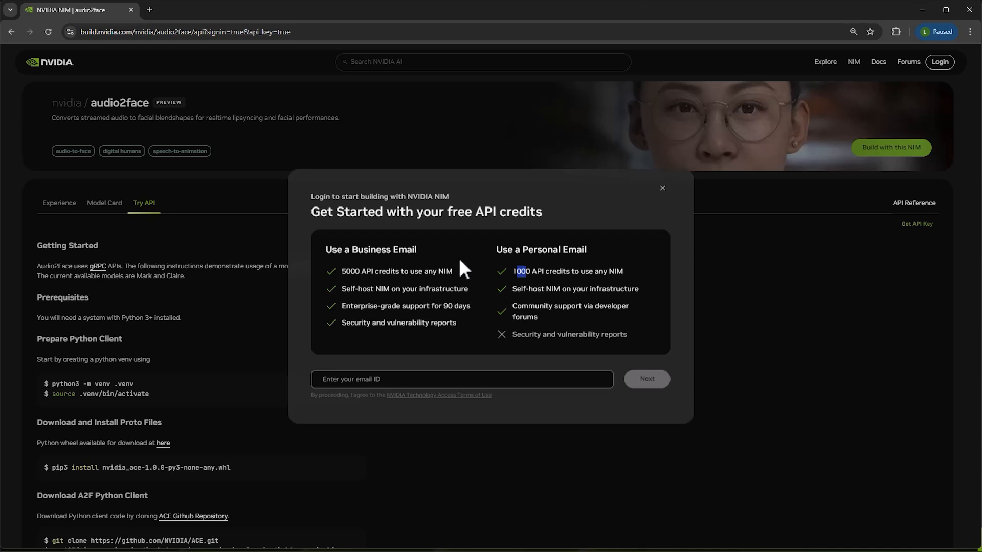
mouse_move(394, 402)
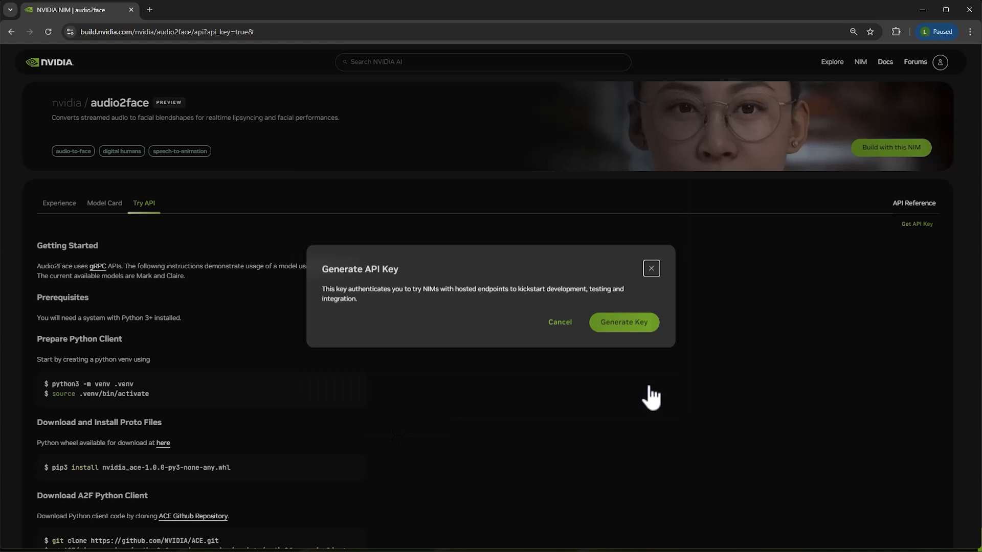
mouse_move(380, 297)
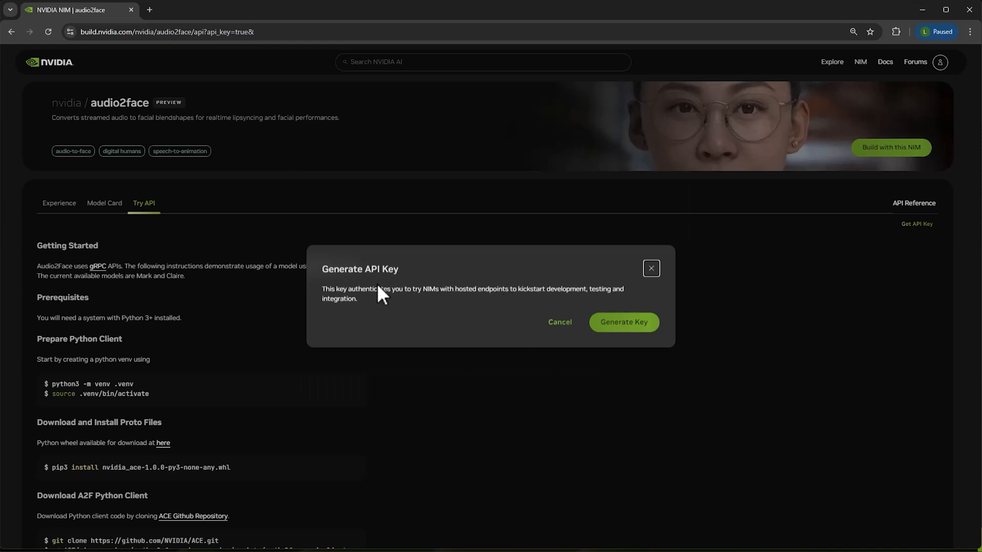
mouse_move(377, 298)
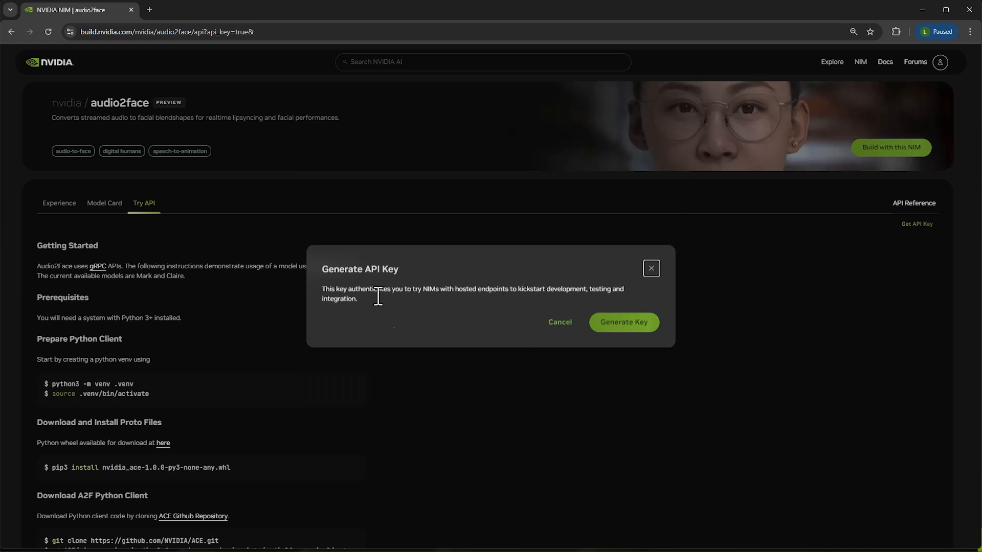
- Generate the new audio2face API key
click(623, 322)
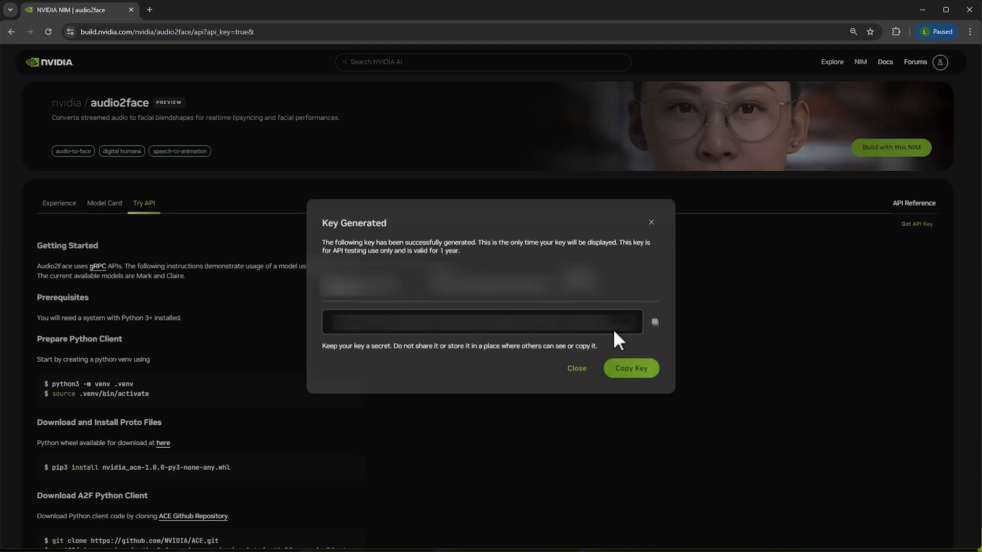
mouse_move(361, 259)
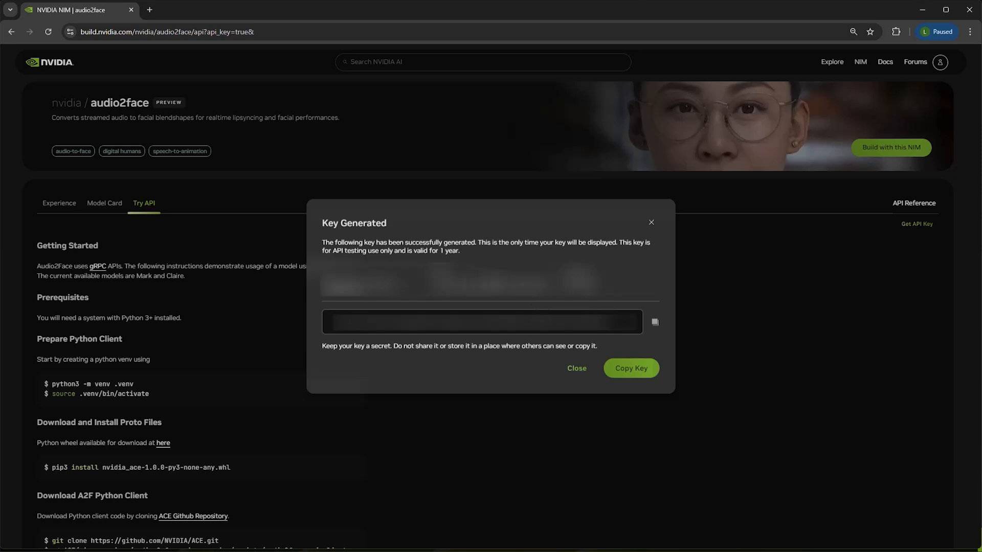
mouse_move(527, 304)
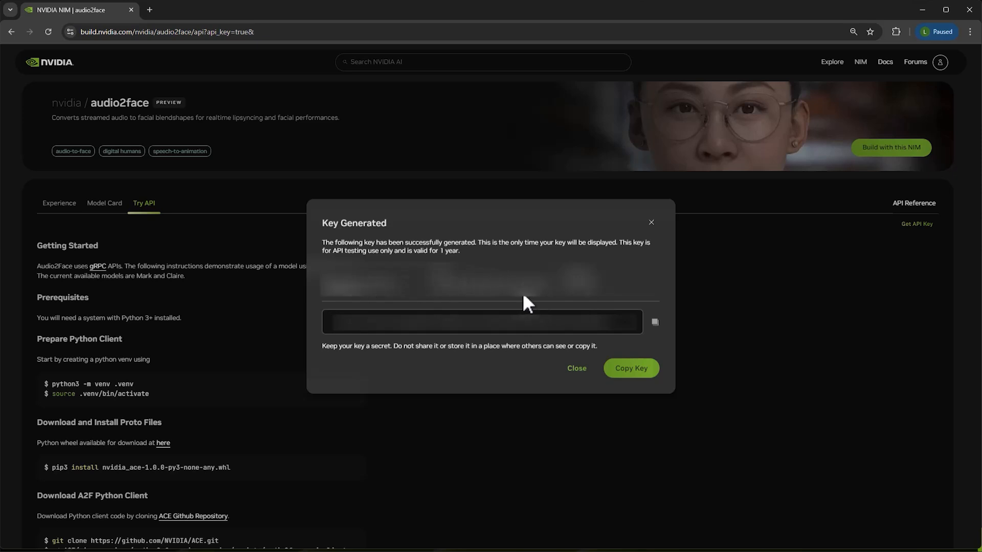
mouse_move(568, 330)
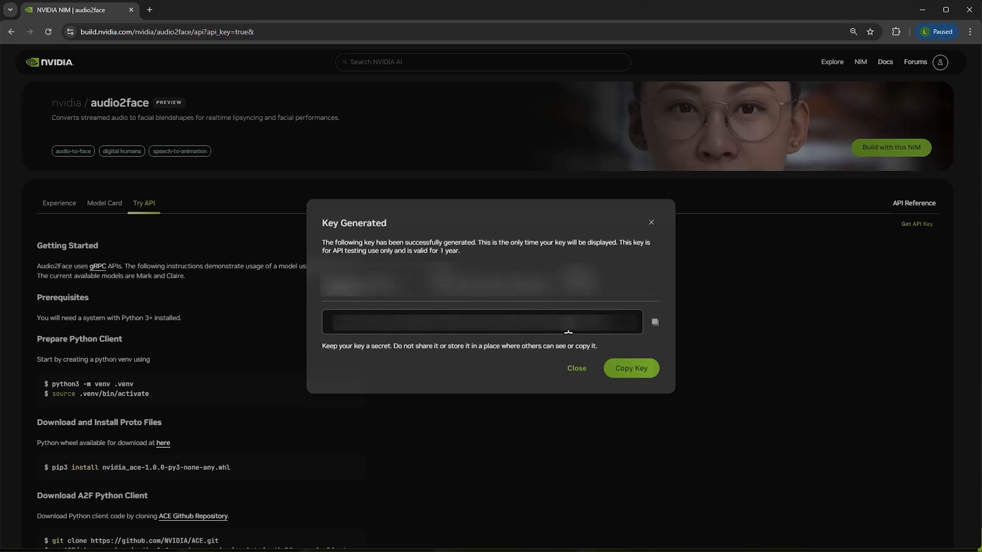
mouse_move(560, 310)
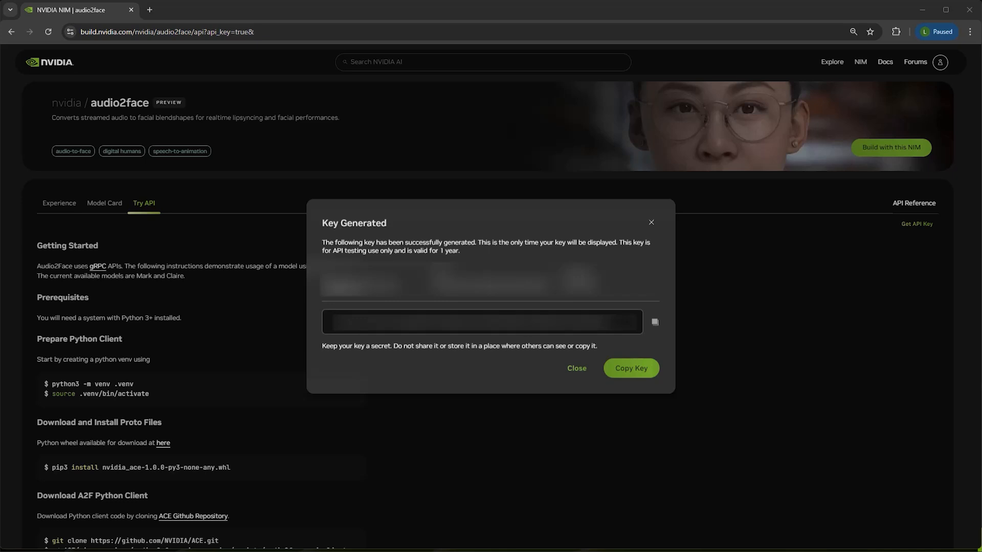
mouse_move(708, 269)
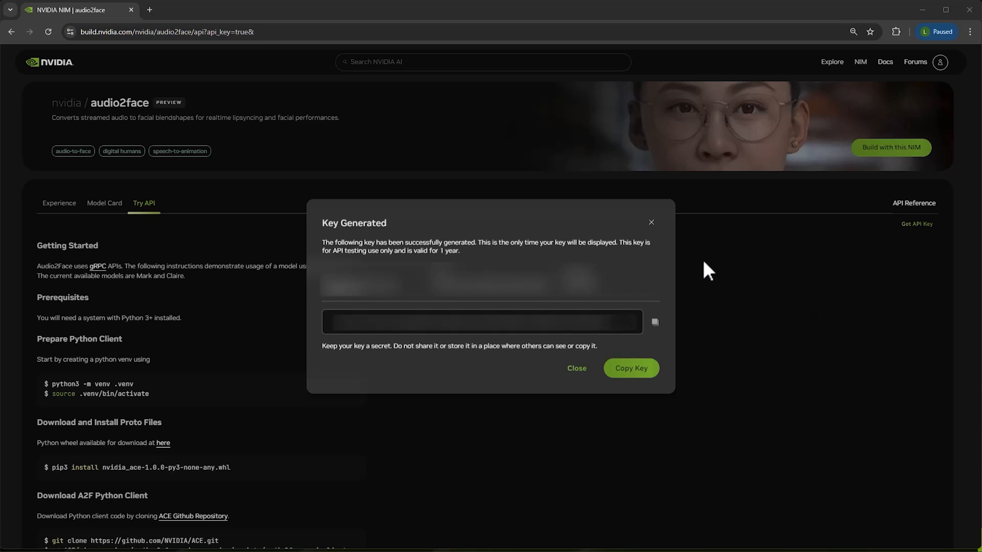
mouse_move(666, 251)
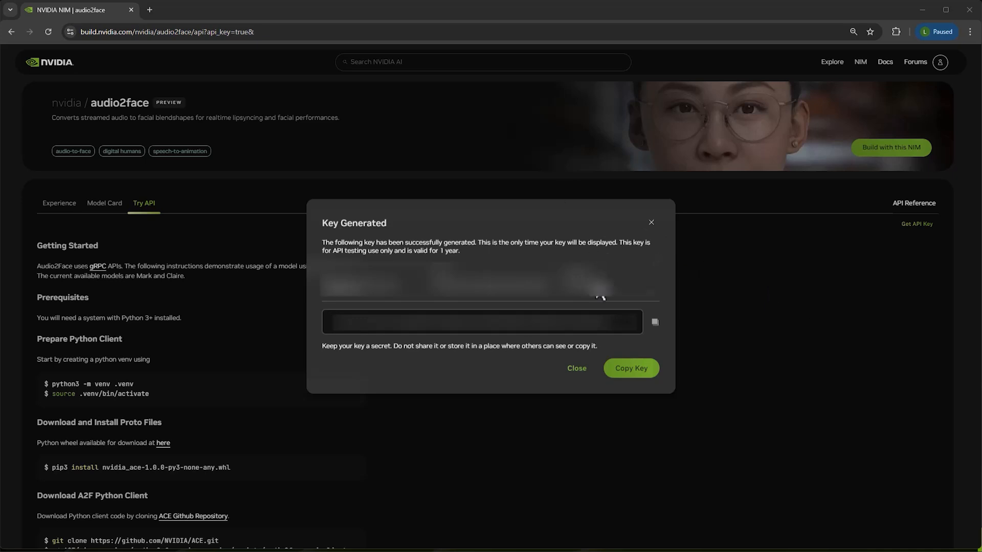
- Copy the generated API key to the clipboard
click(575, 368)
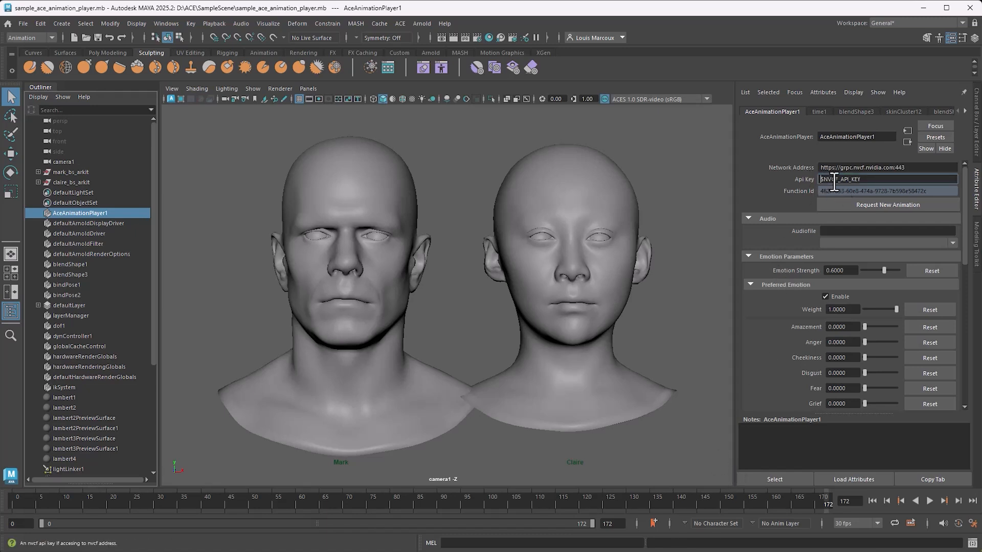
- Replace the Api Key placeholder on AceAnimationPlayer1 with the pasted NVIDIA key
triple_click(876, 179)
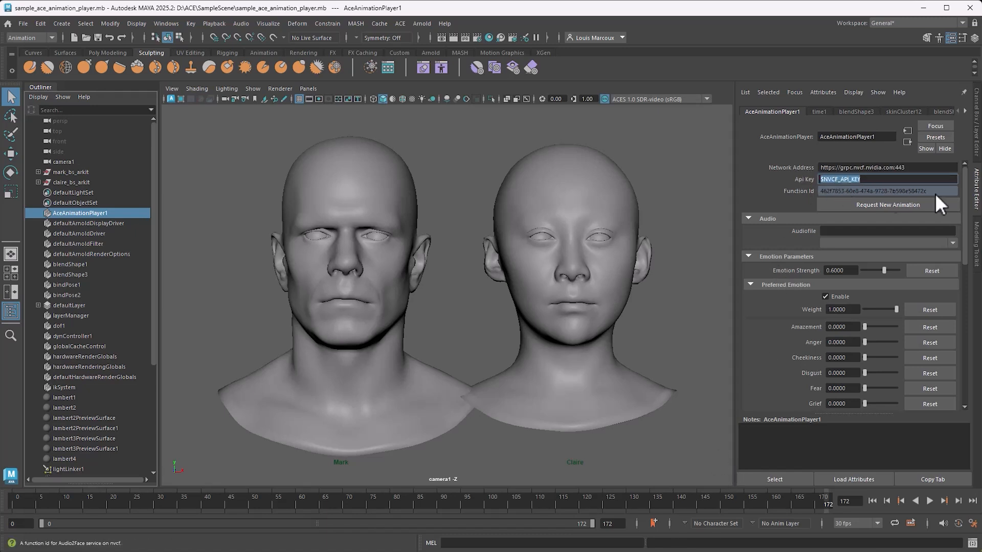
mouse_move(880, 180)
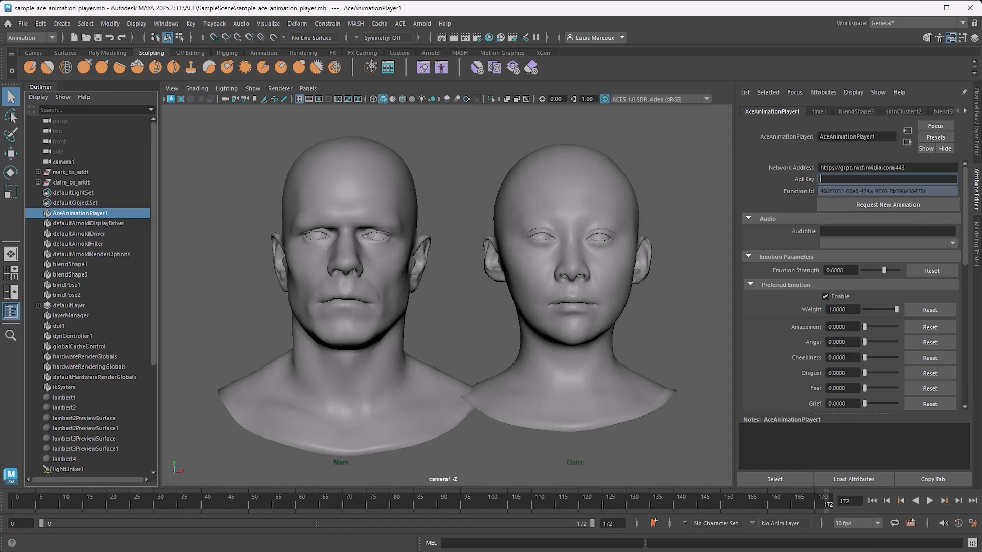
click(888, 192)
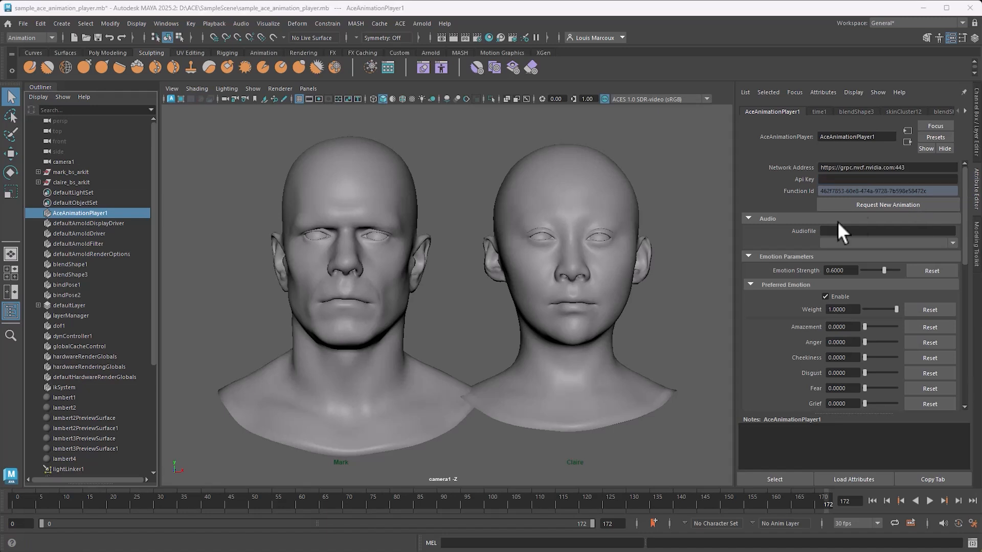
click(886, 179)
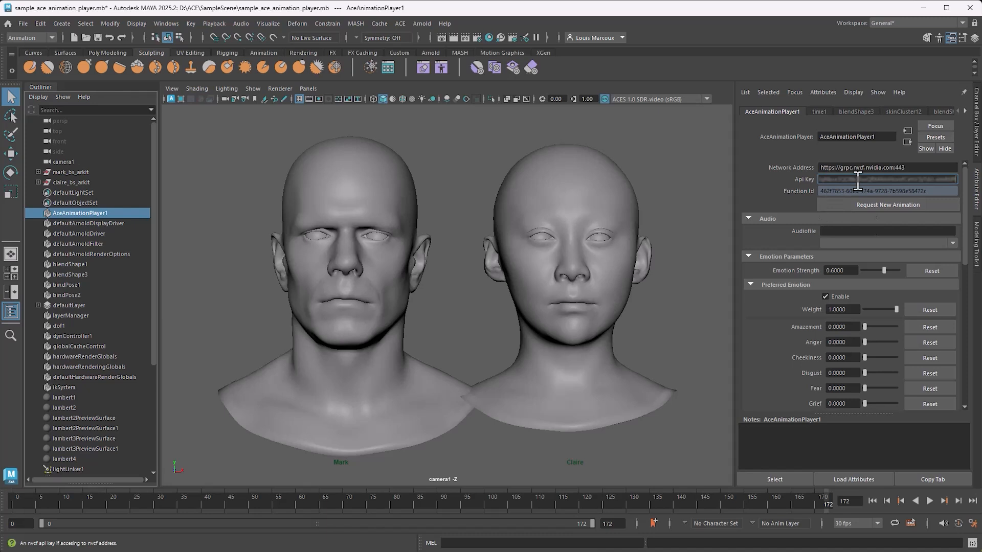
mouse_move(788, 198)
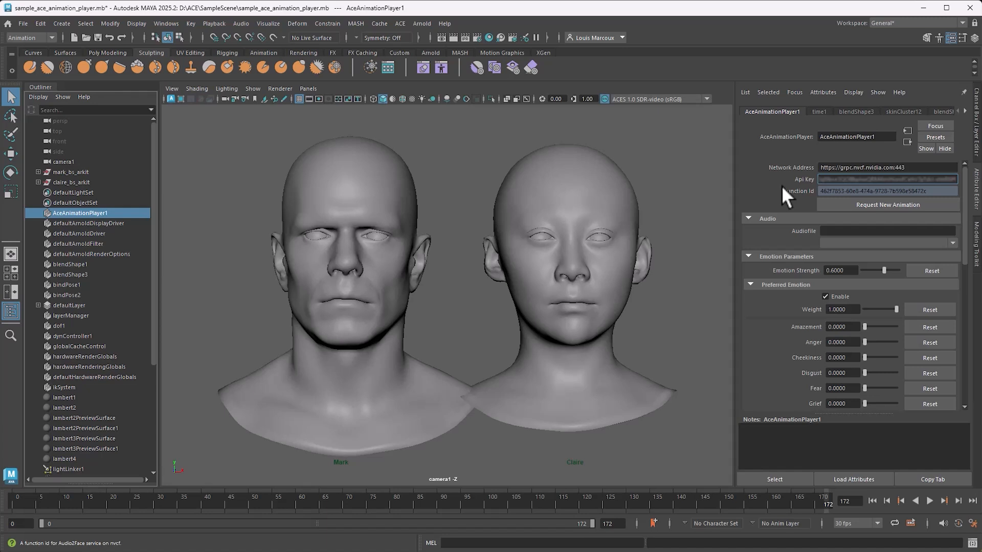
mouse_move(780, 209)
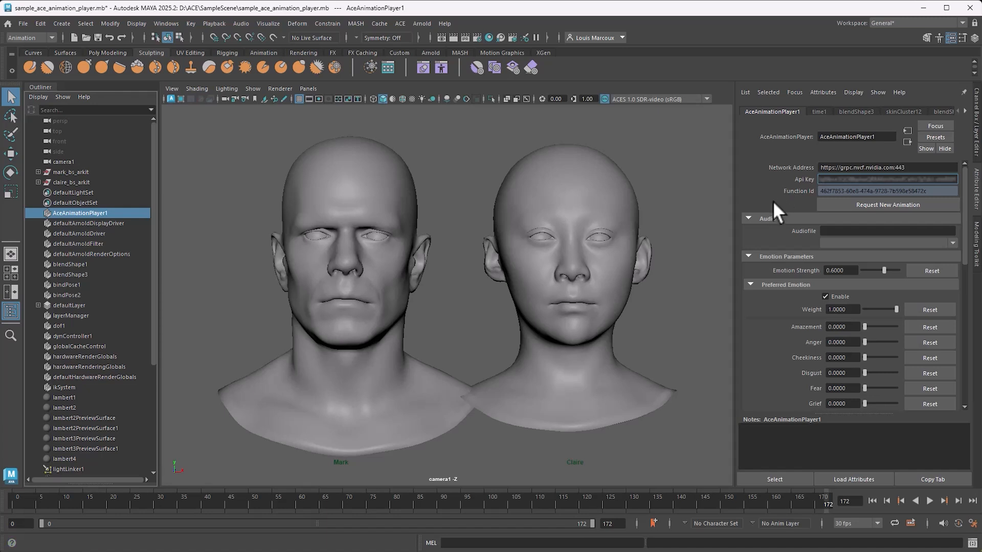
mouse_move(654, 528)
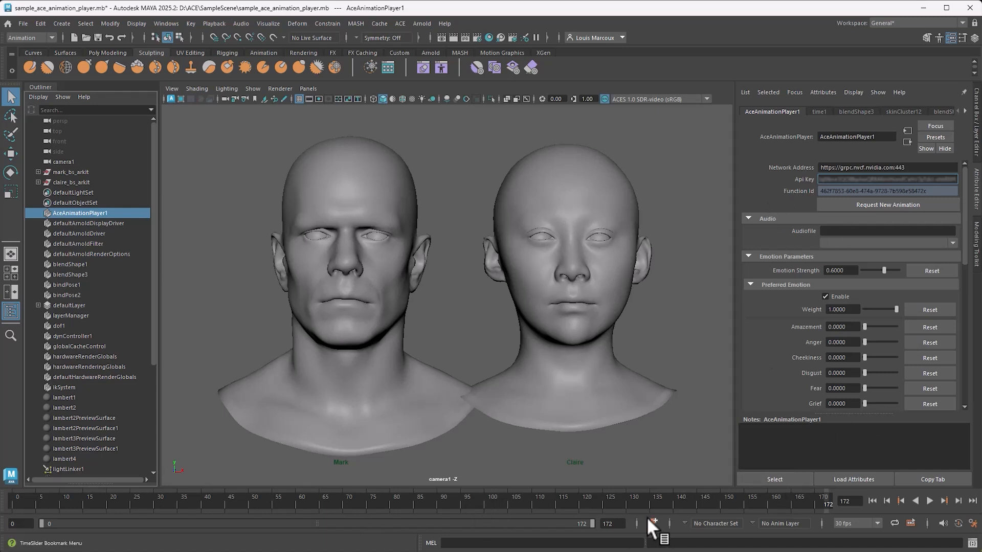
mouse_move(429, 319)
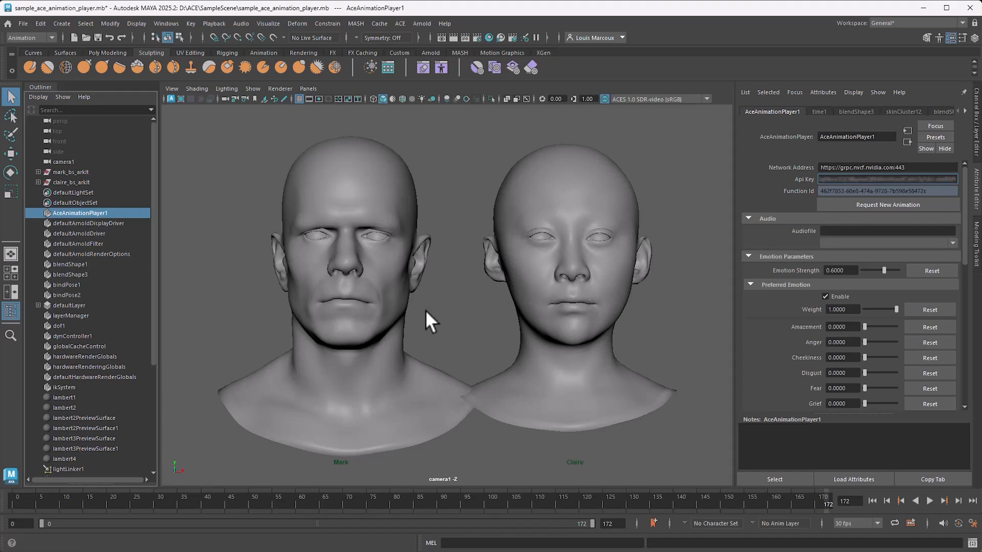
mouse_move(947, 531)
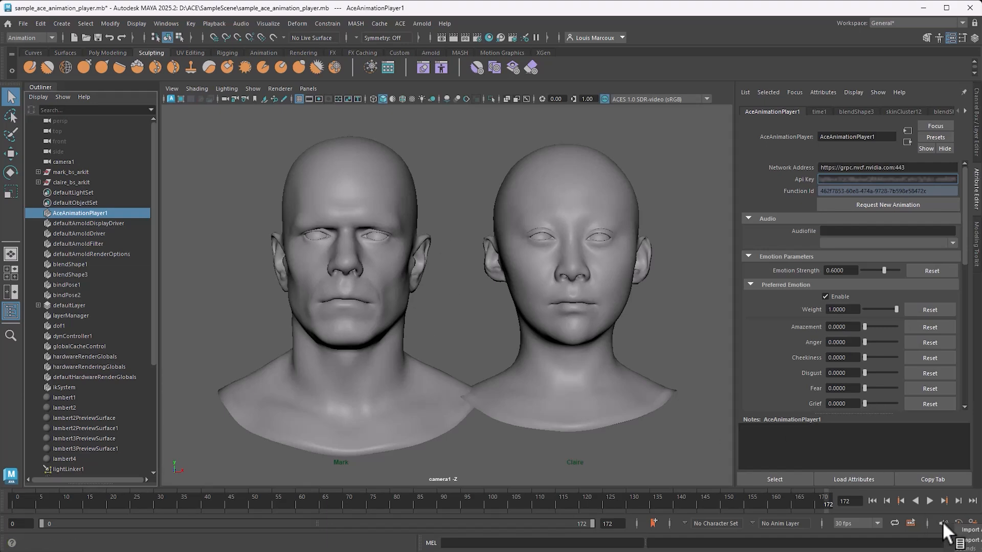
- Import audio_6sec_48k_s16le.wav so its waveform appears on the timeline
click(970, 523)
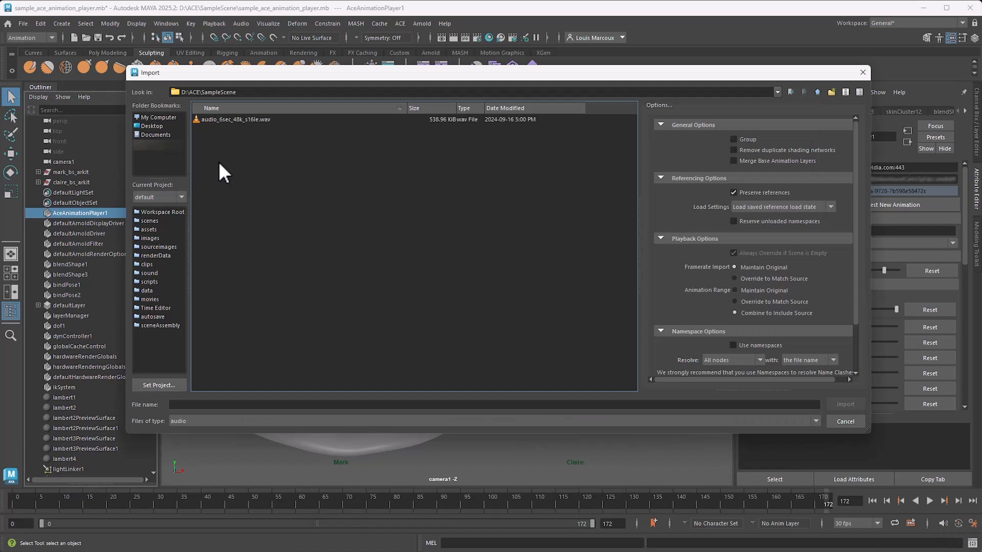
mouse_move(227, 132)
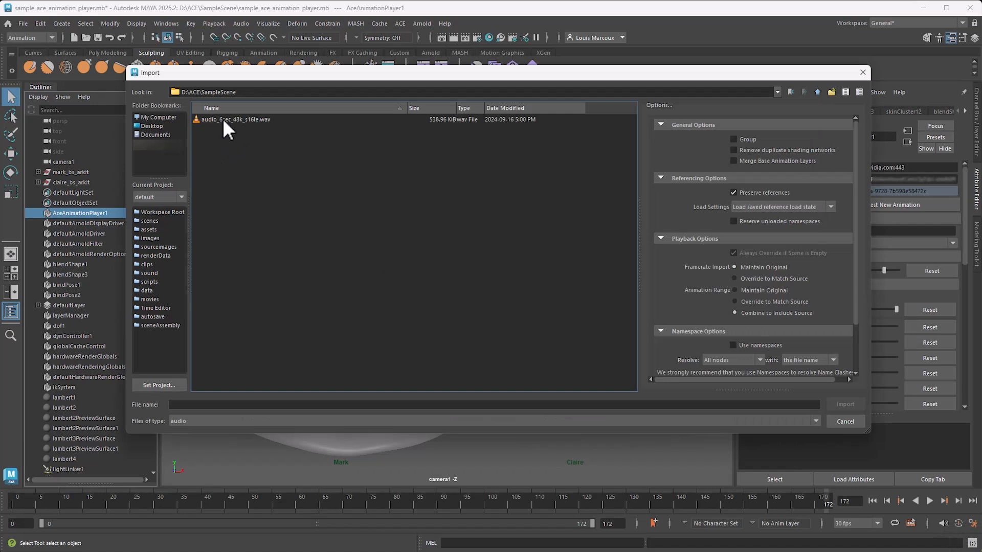
click(235, 119)
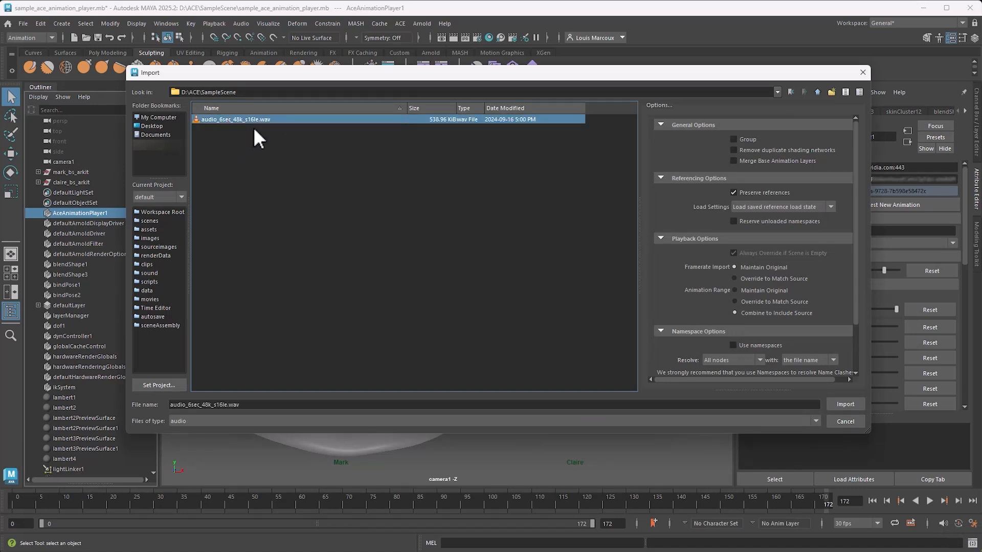
click(845, 404)
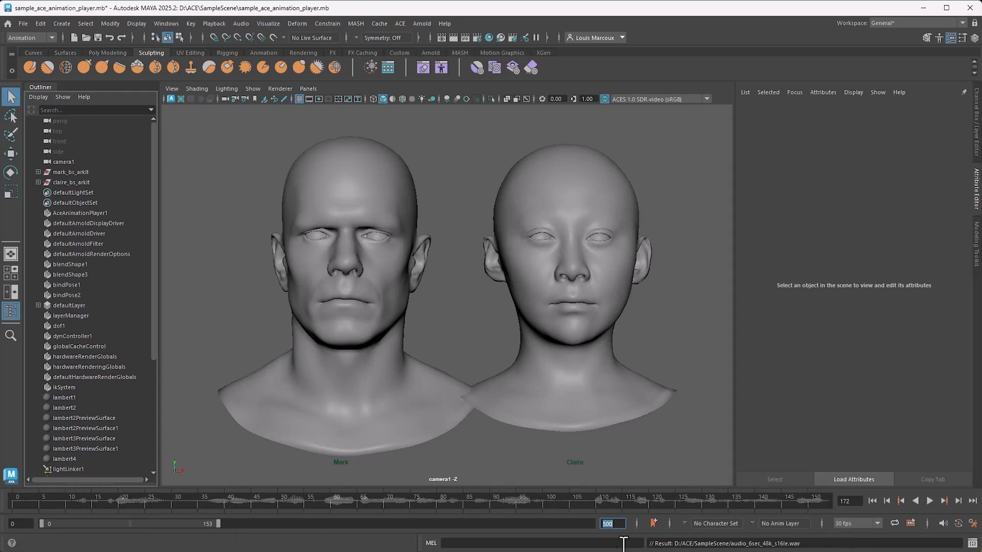
mouse_move(576, 535)
text(153)
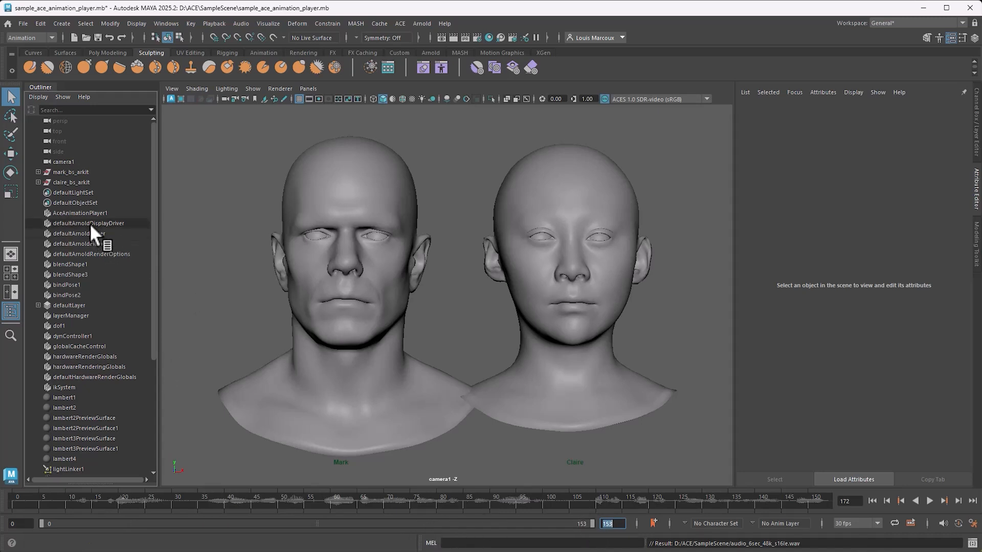
- Set AceAnimationPlayer1's Audiofile to the imported audio_6sec_48k_s16le clip
click(80, 213)
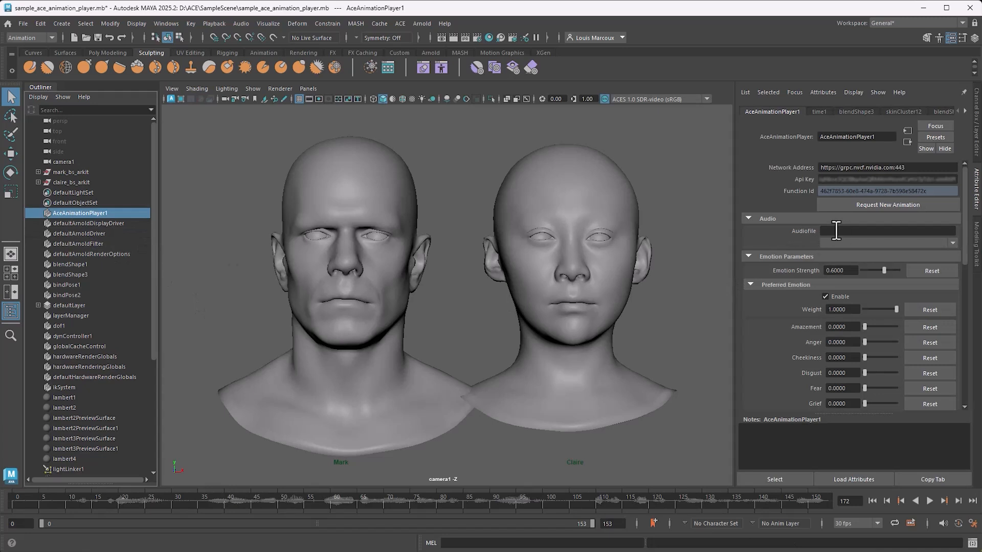
click(952, 244)
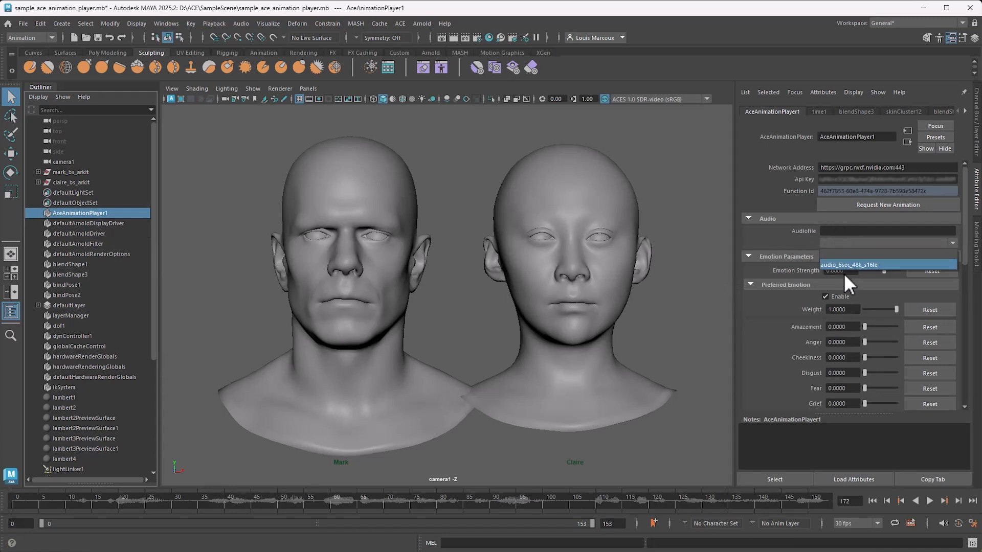
click(866, 264)
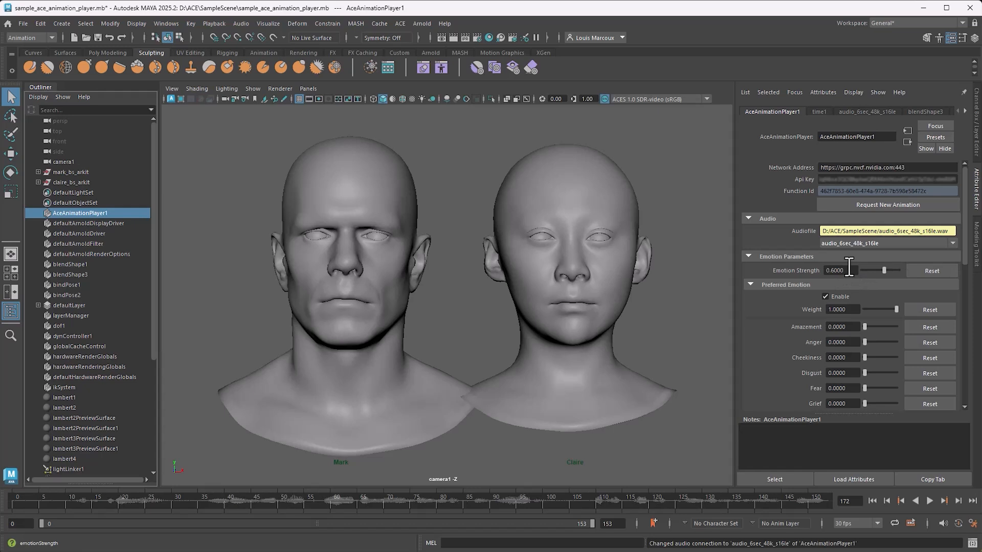
mouse_move(868, 244)
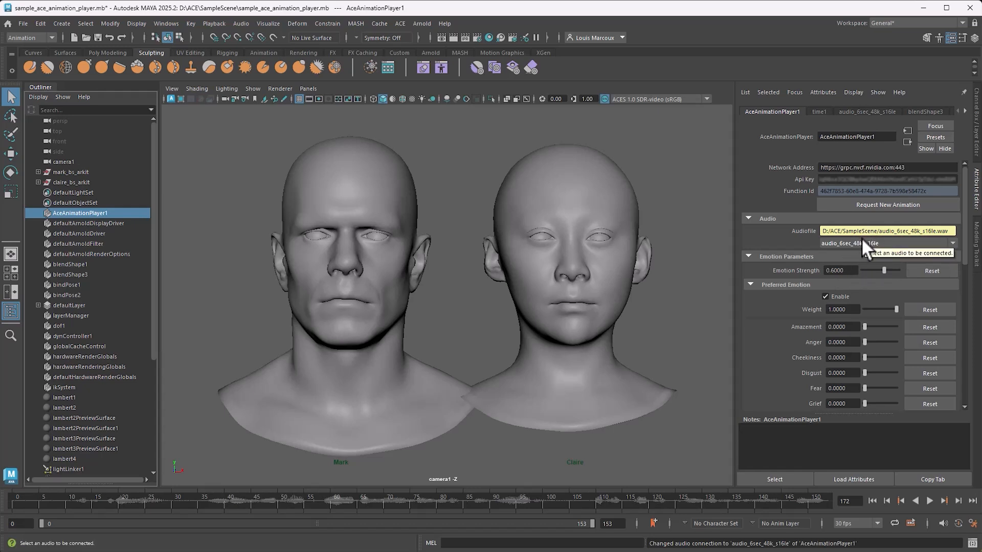
mouse_move(796, 213)
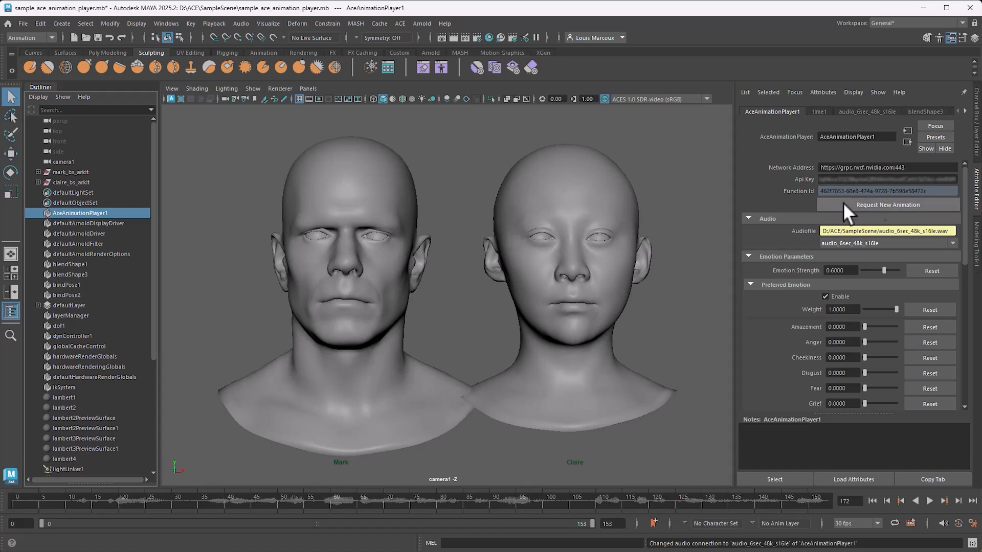
mouse_move(865, 215)
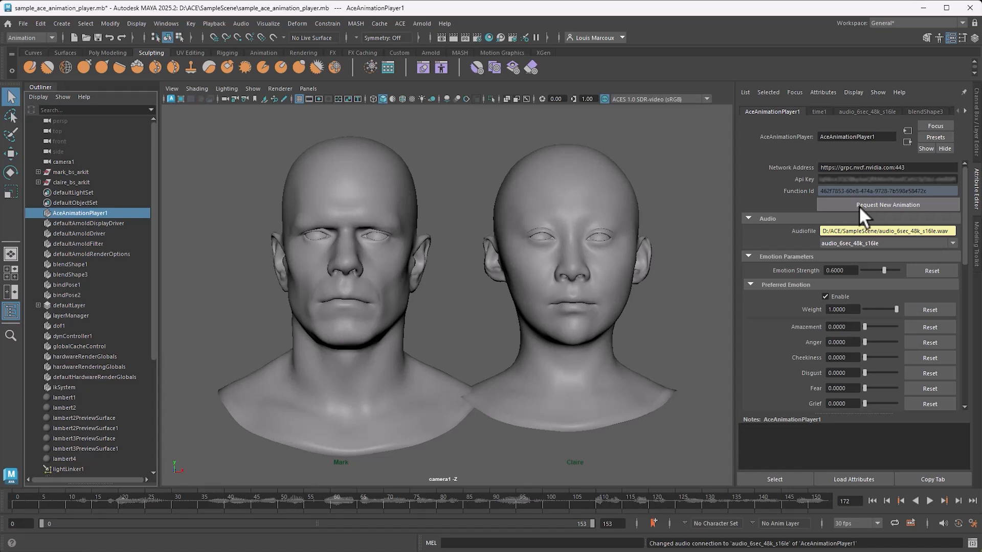
mouse_move(776, 207)
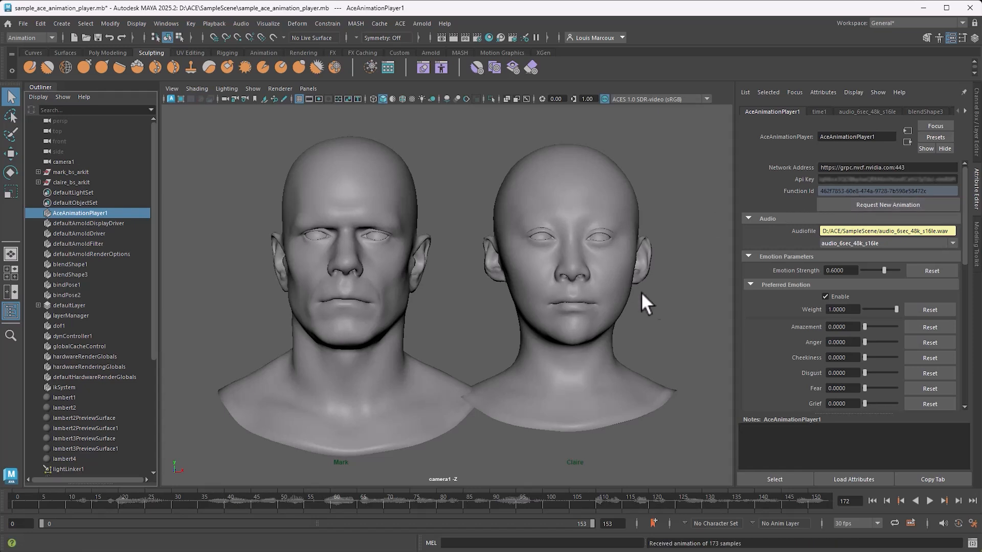
mouse_move(596, 298)
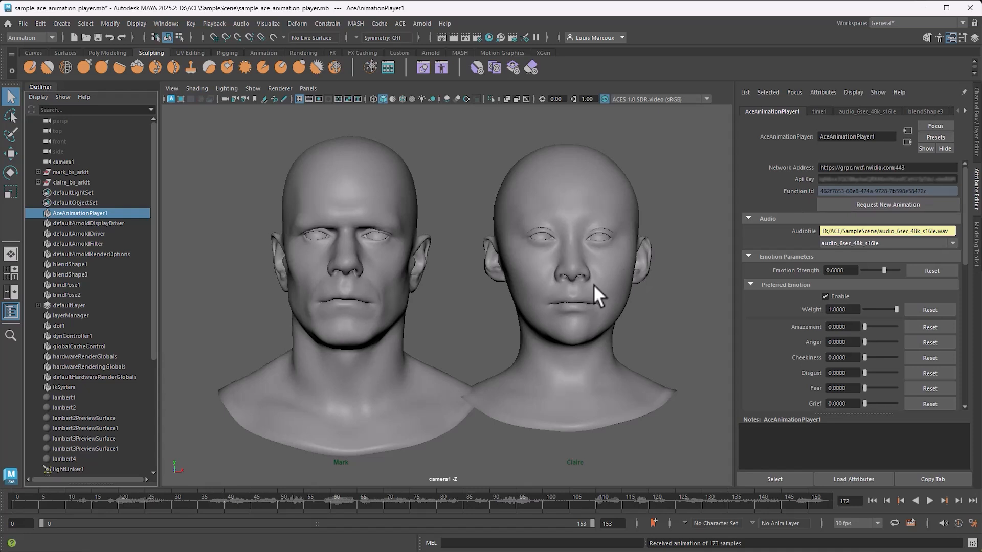
mouse_move(900, 508)
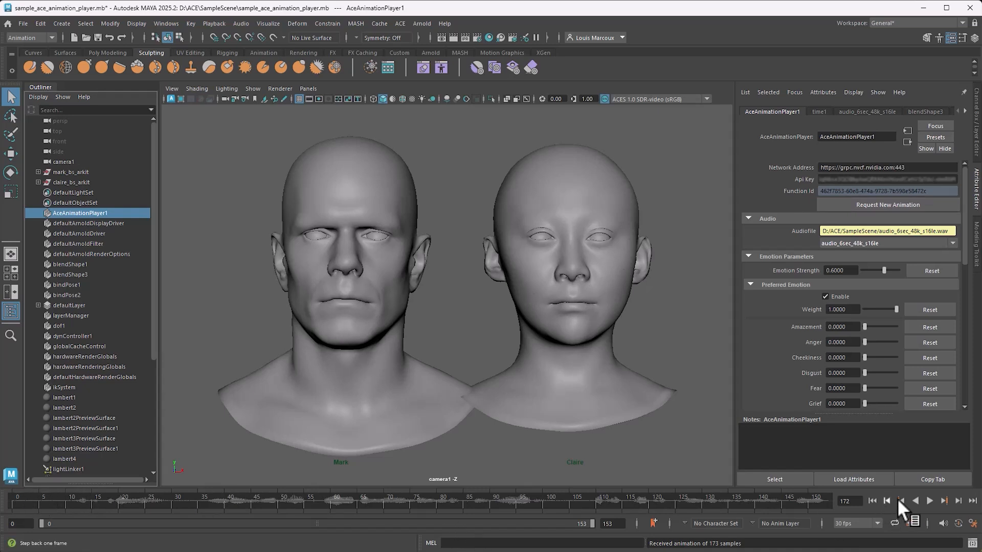
- Play the lip-sync animation forwards on both heads, then stop playback
click(930, 500)
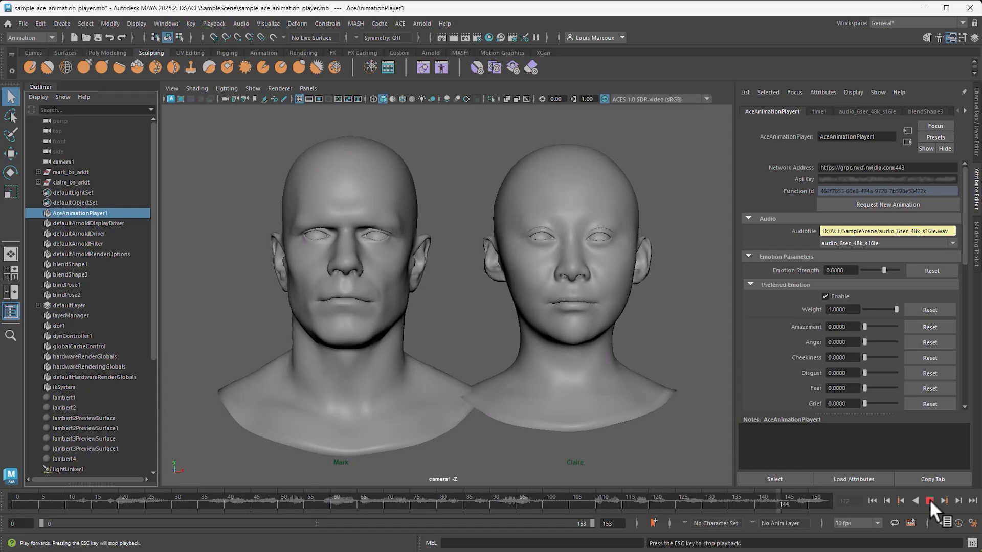
click(931, 501)
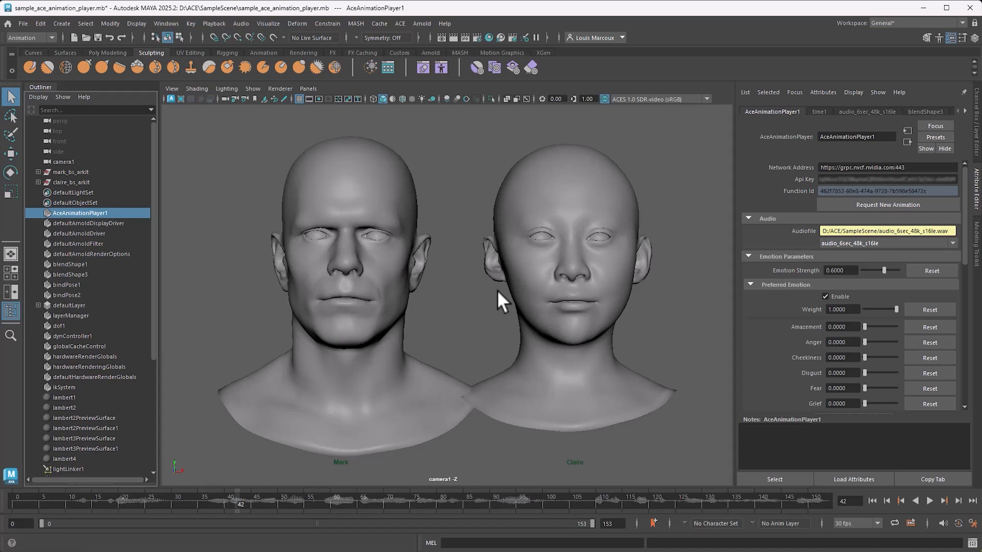
mouse_move(864, 295)
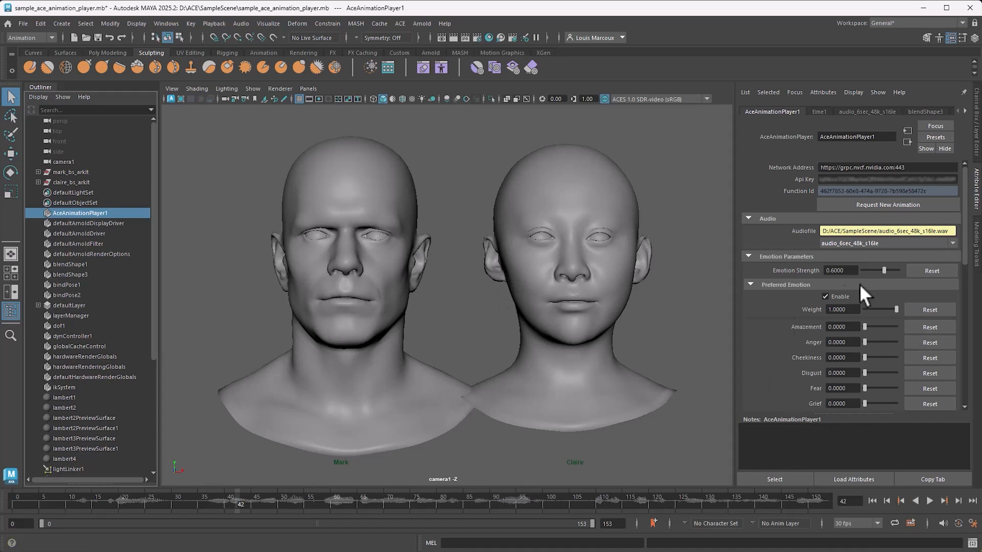
mouse_move(826, 342)
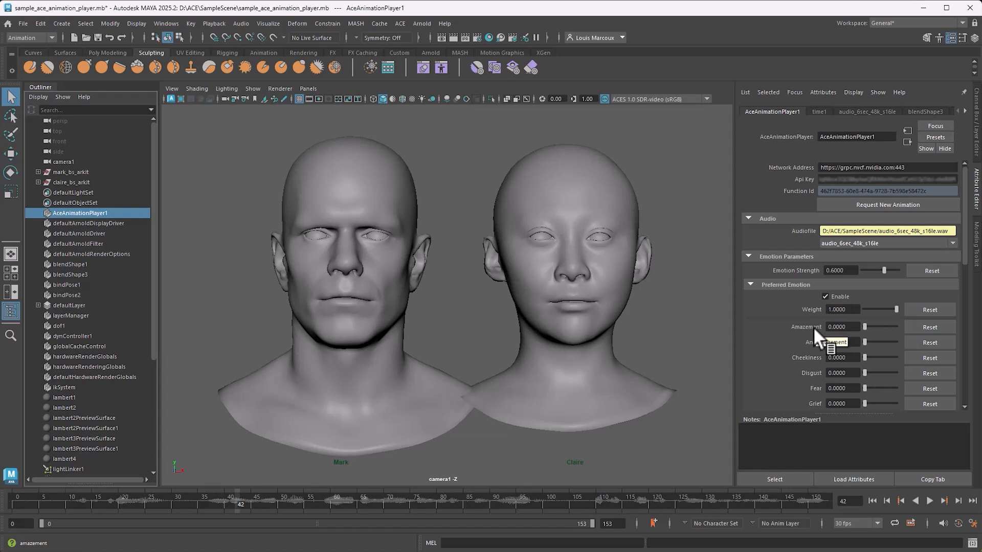
mouse_move(818, 188)
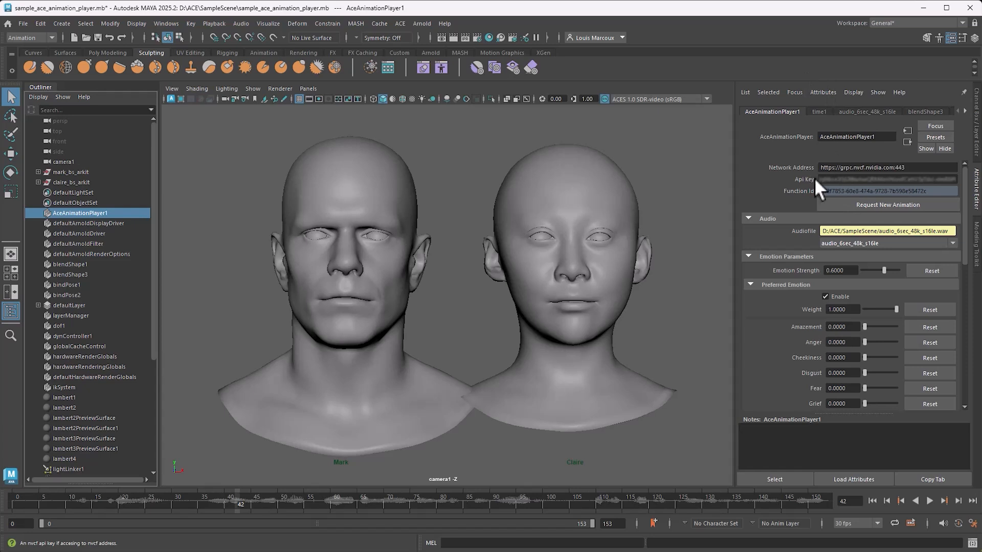
- Replace the pasted key in the Api Key field with $NVCF_API_KEY
click(887, 179)
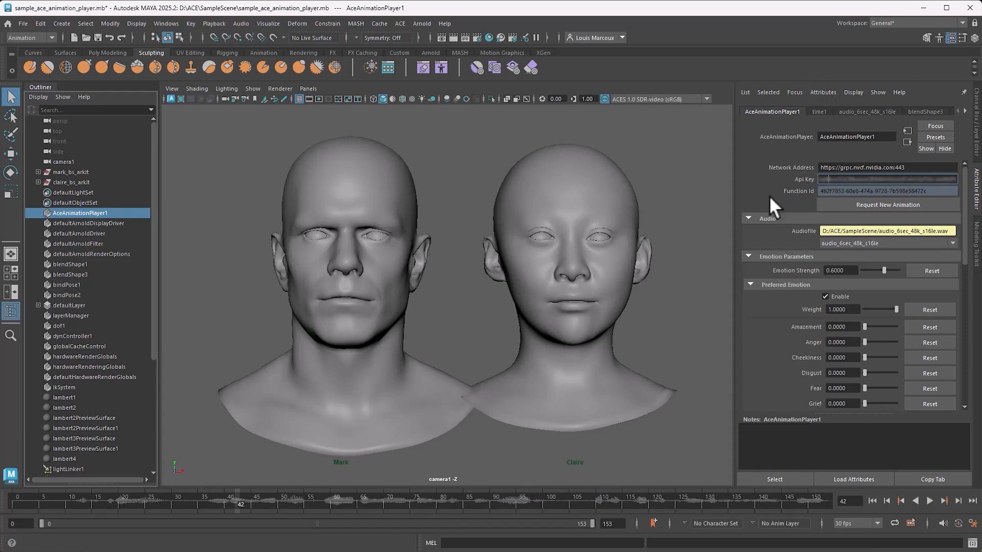
click(880, 179)
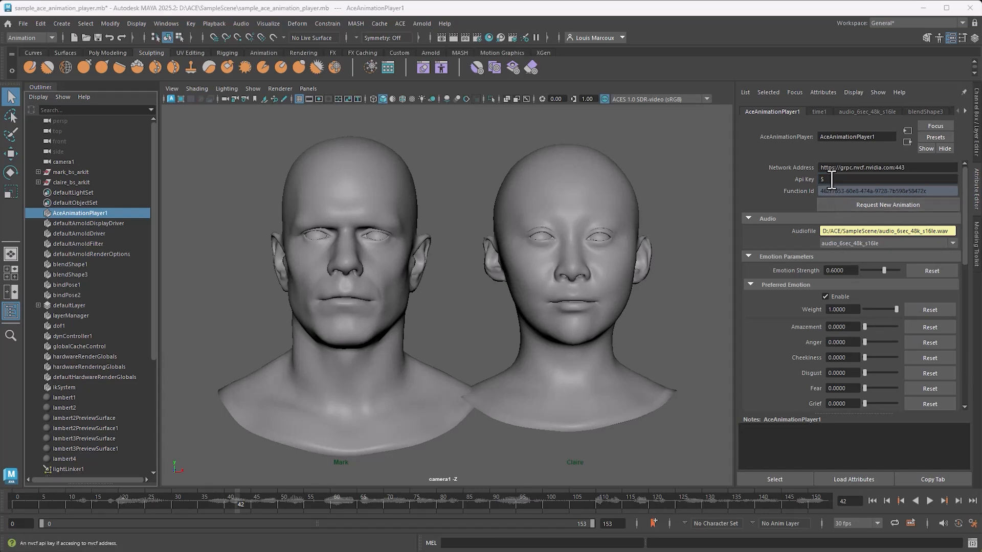
text(NVCF_API_KEY)
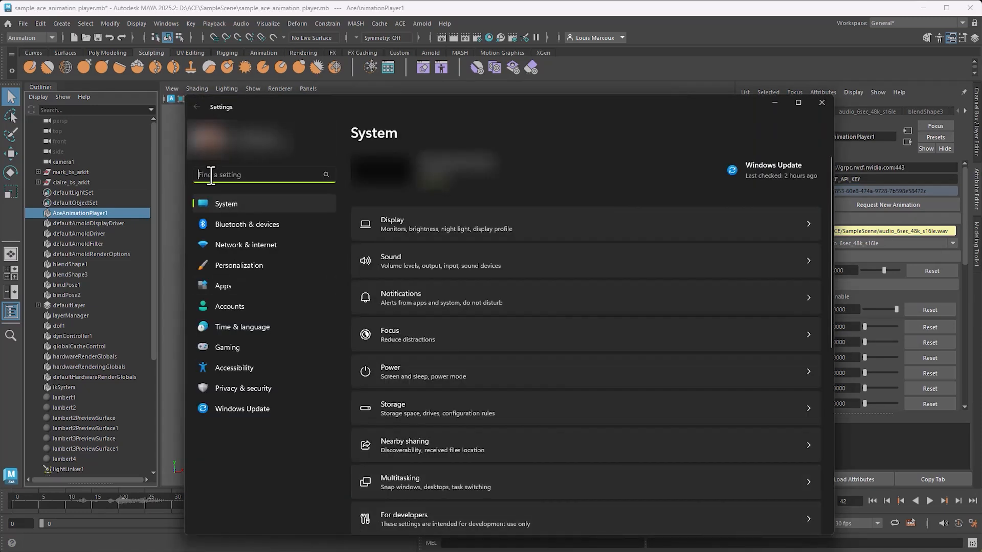
- Add user environment variable NVCF_API_KEY holding the key and save the environment variables
text(Environ)
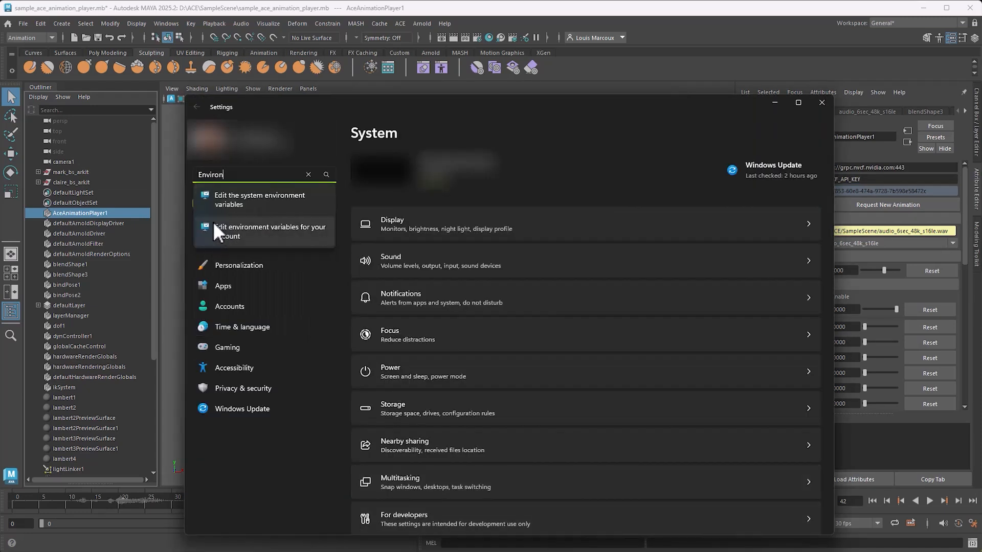
click(269, 231)
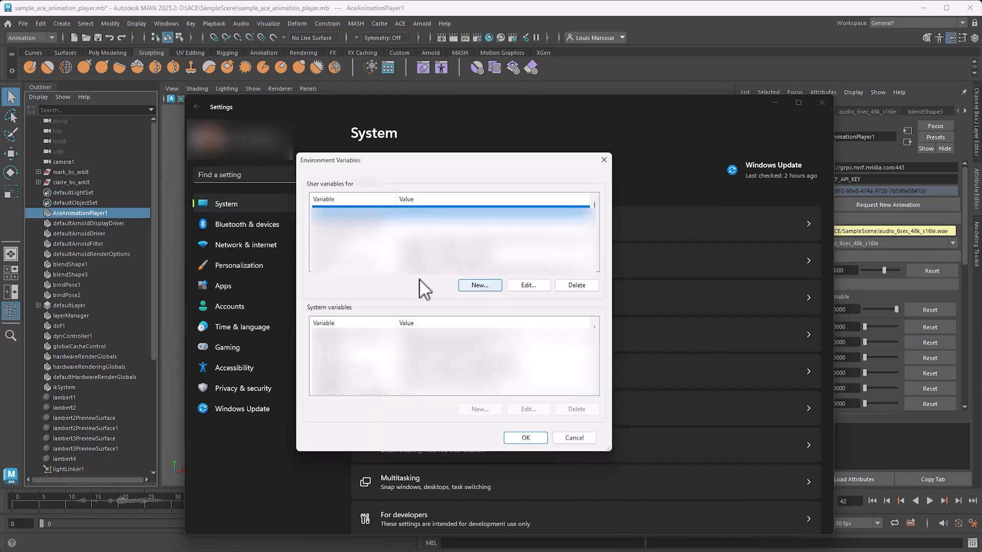
mouse_move(479, 286)
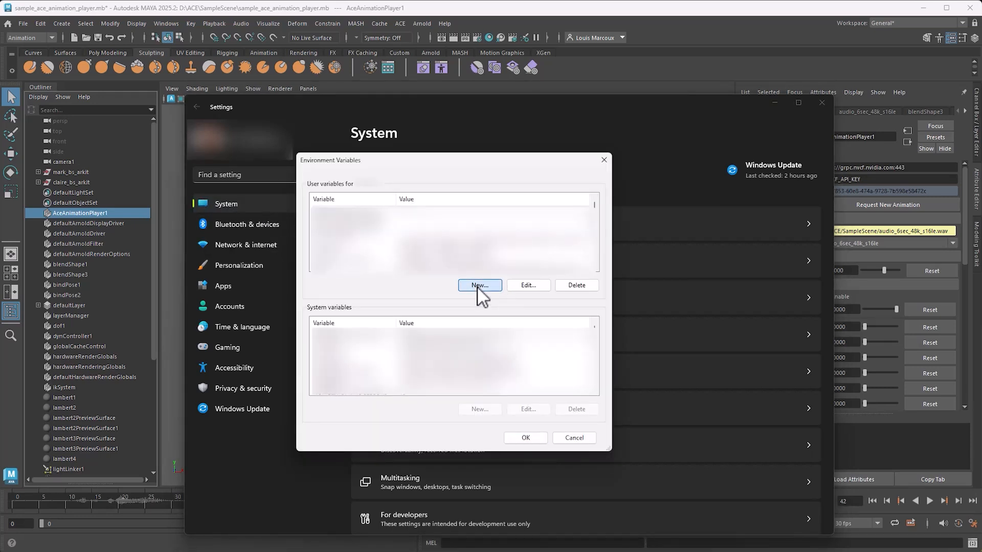
click(479, 285)
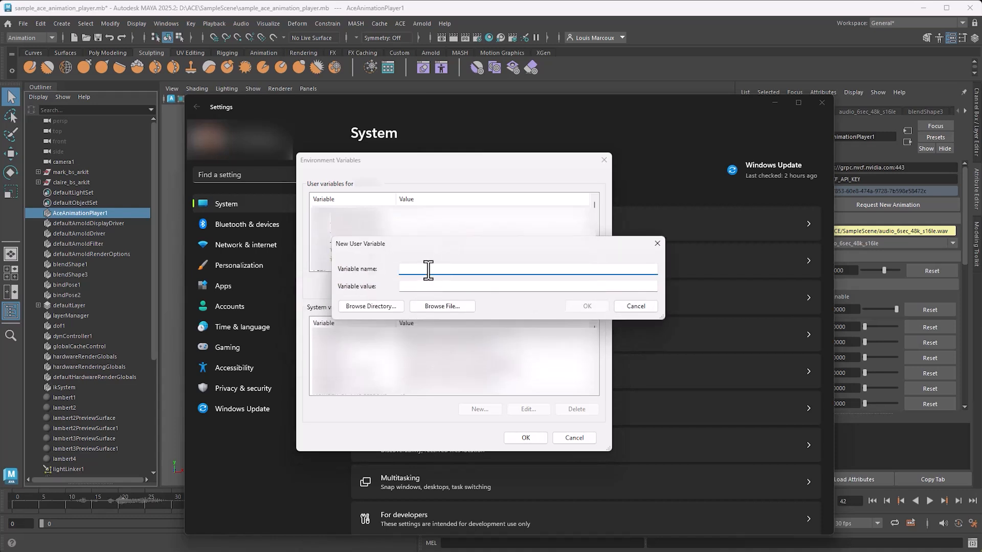
text(NVCF_API_KEY)
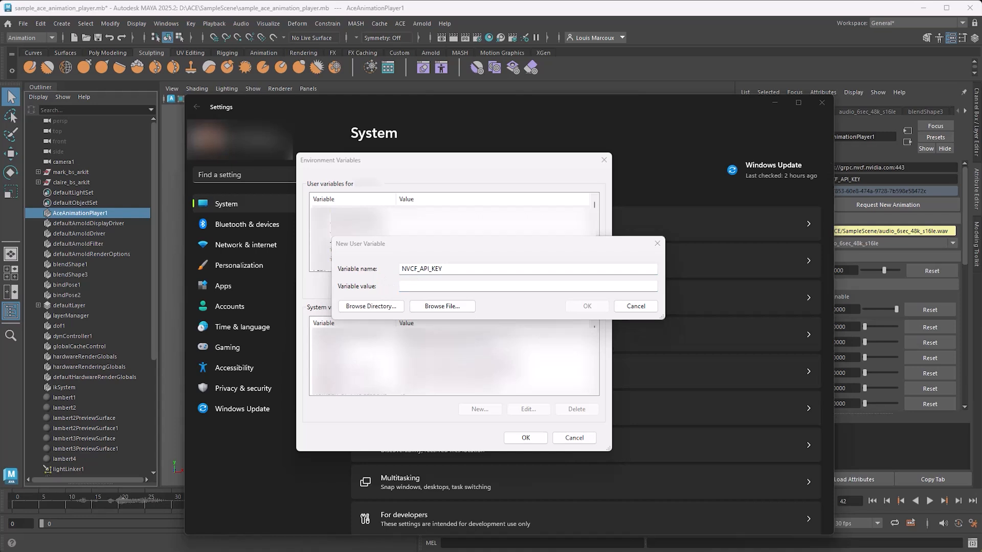
mouse_move(708, 457)
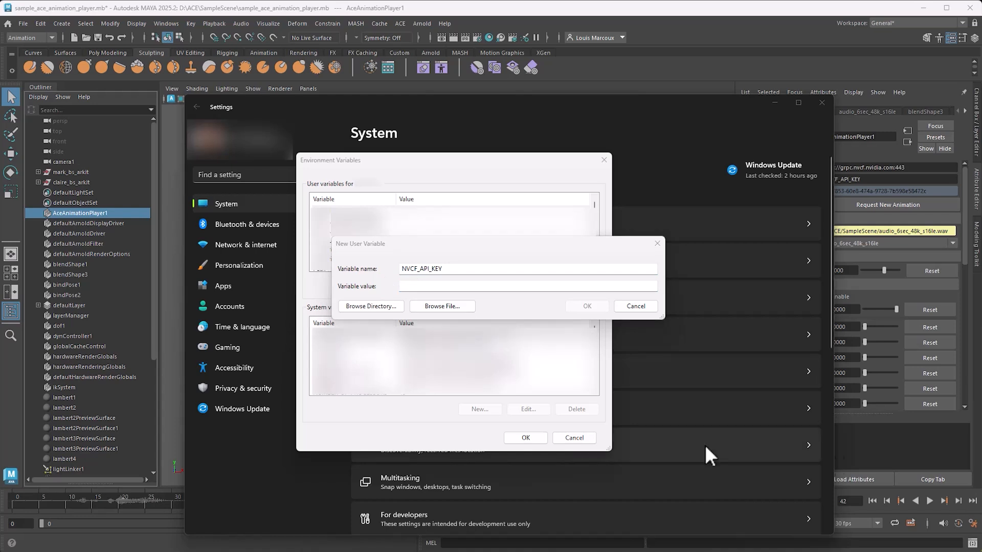
click(528, 287)
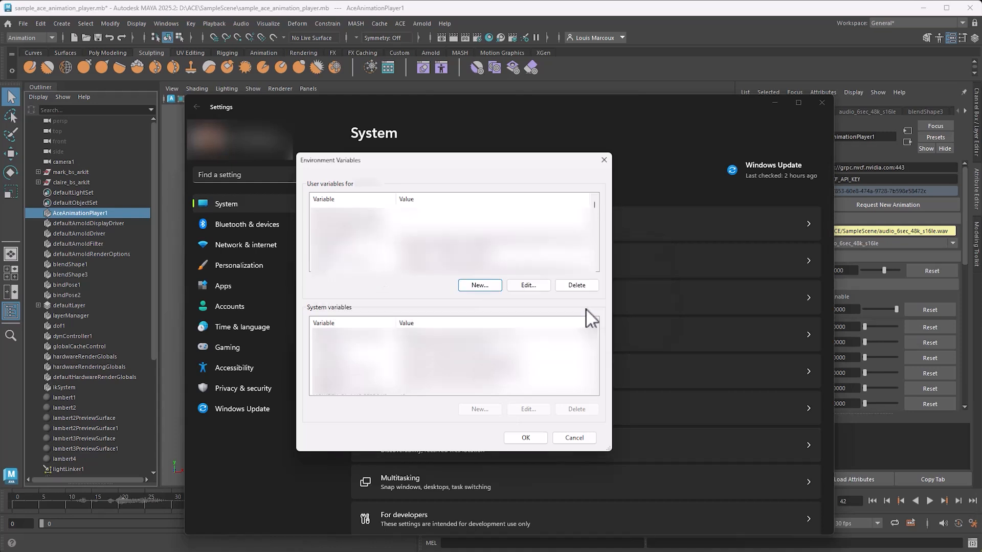
mouse_move(397, 313)
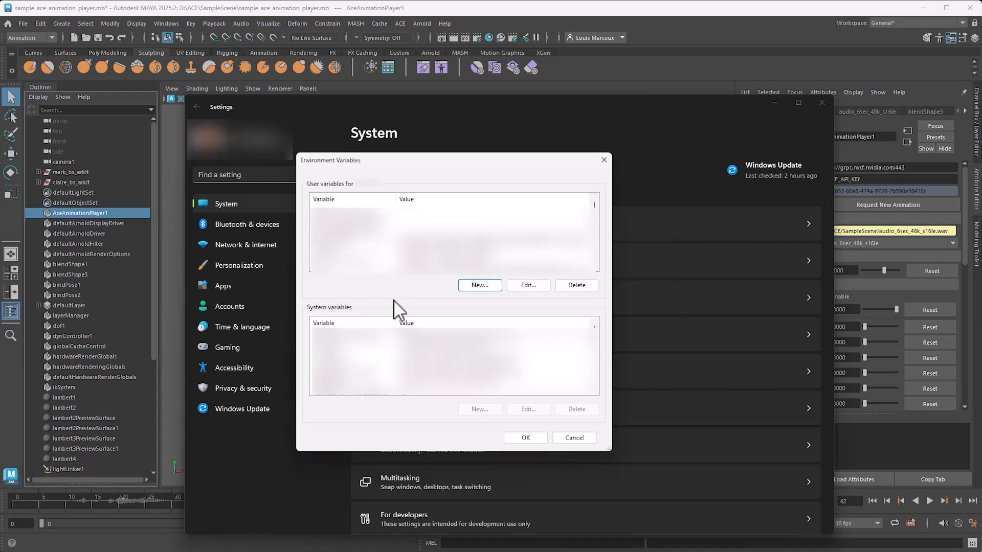
click(573, 437)
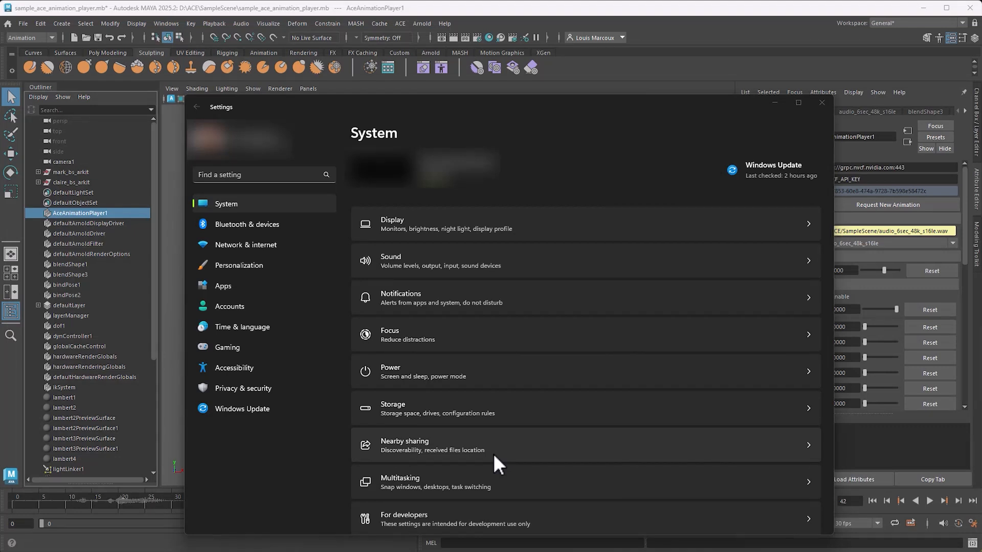
- Close Windows Settings and return to Maya with the Api Key reading $NVCF_API_KEY
click(821, 102)
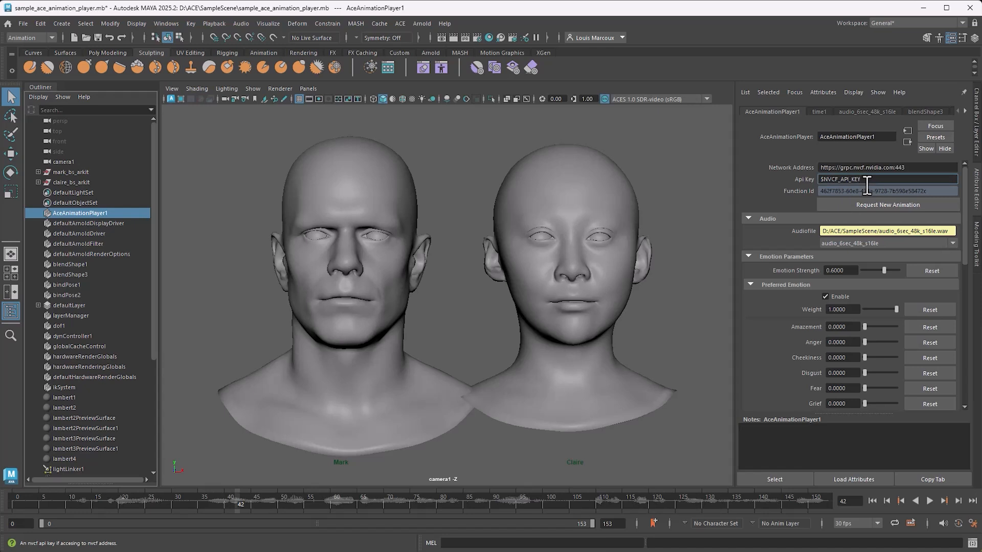
mouse_move(852, 182)
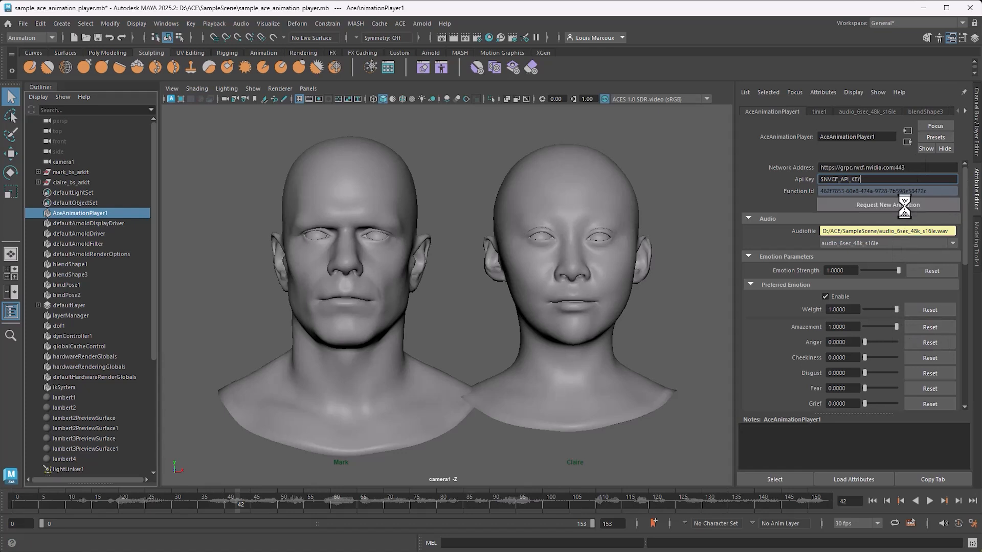
- Request a new animation, then play the received 173-sample clip forwards on both heads and stop it
click(886, 205)
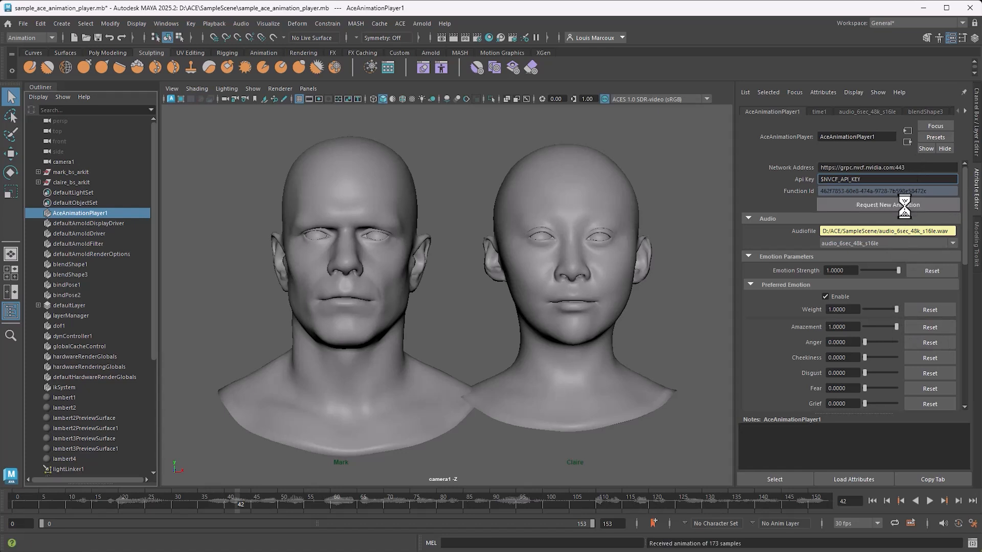
click(930, 500)
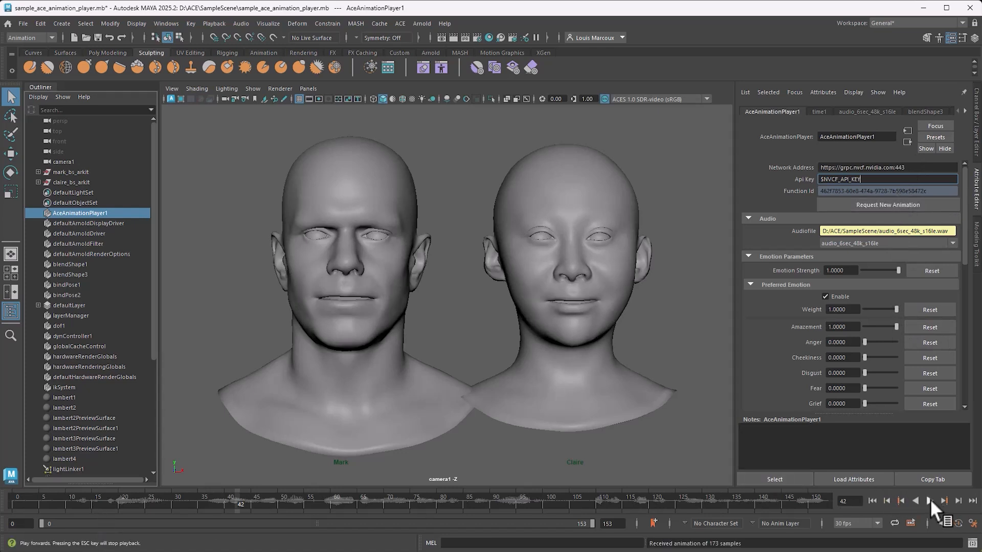
click(915, 500)
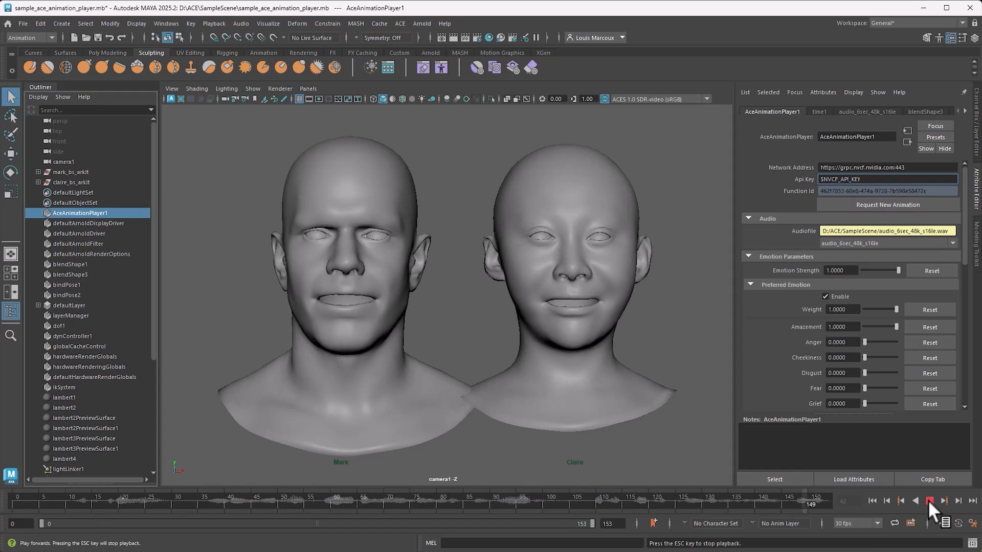
click(944, 500)
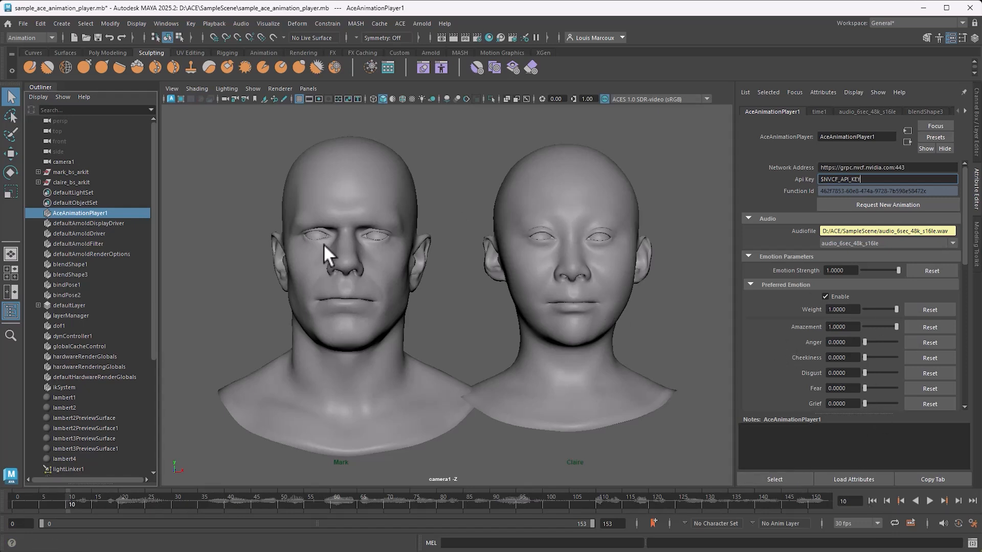
mouse_move(532, 234)
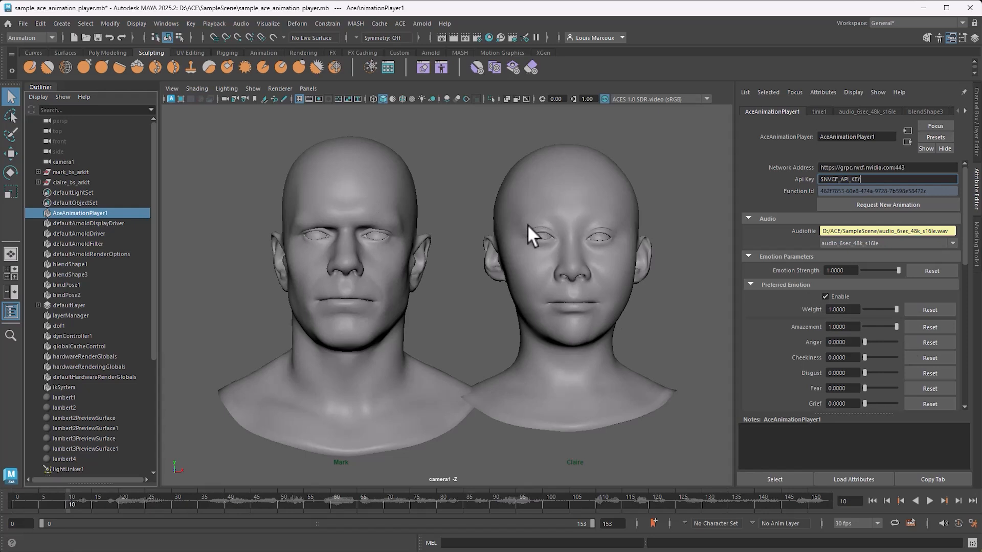